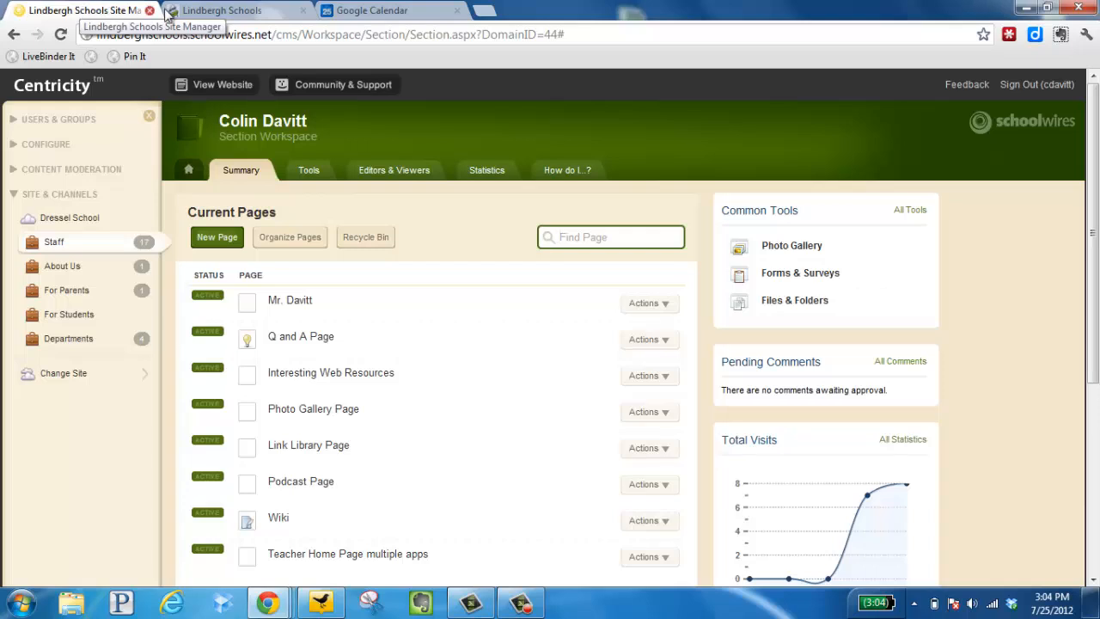
Switch from the Centricity site manager to the Google Calendar week view
click(371, 10)
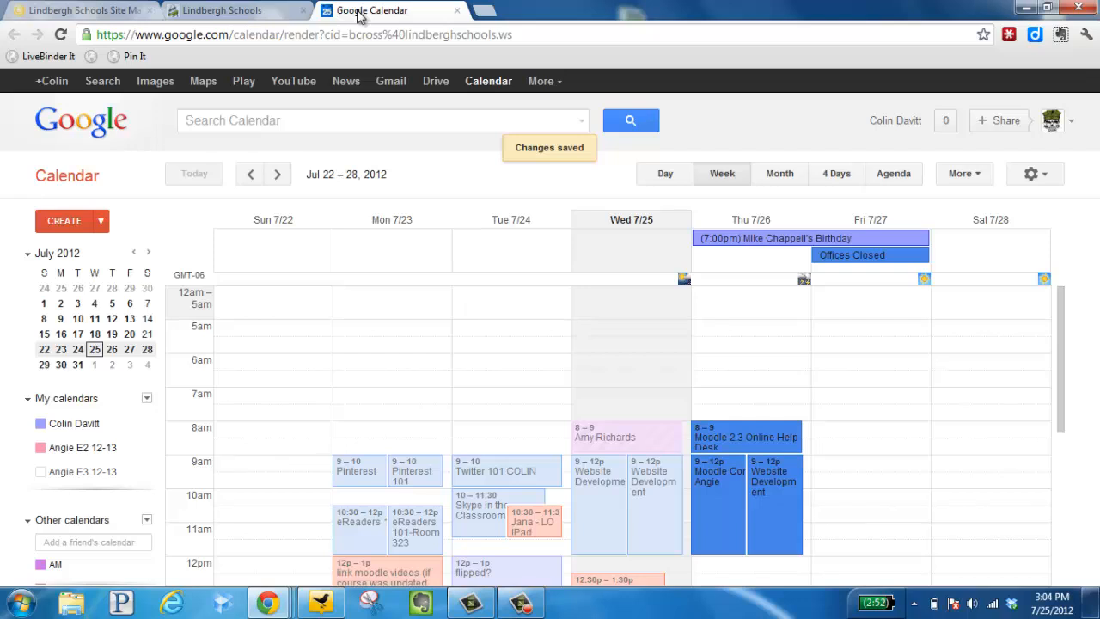
mouse_move(908, 136)
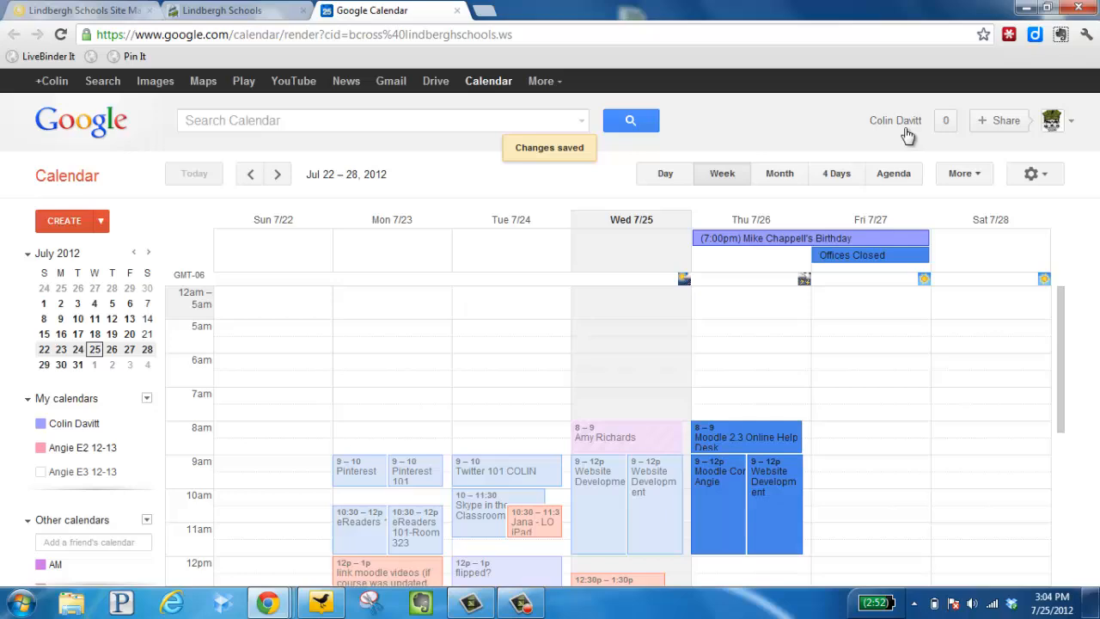
mouse_move(725, 120)
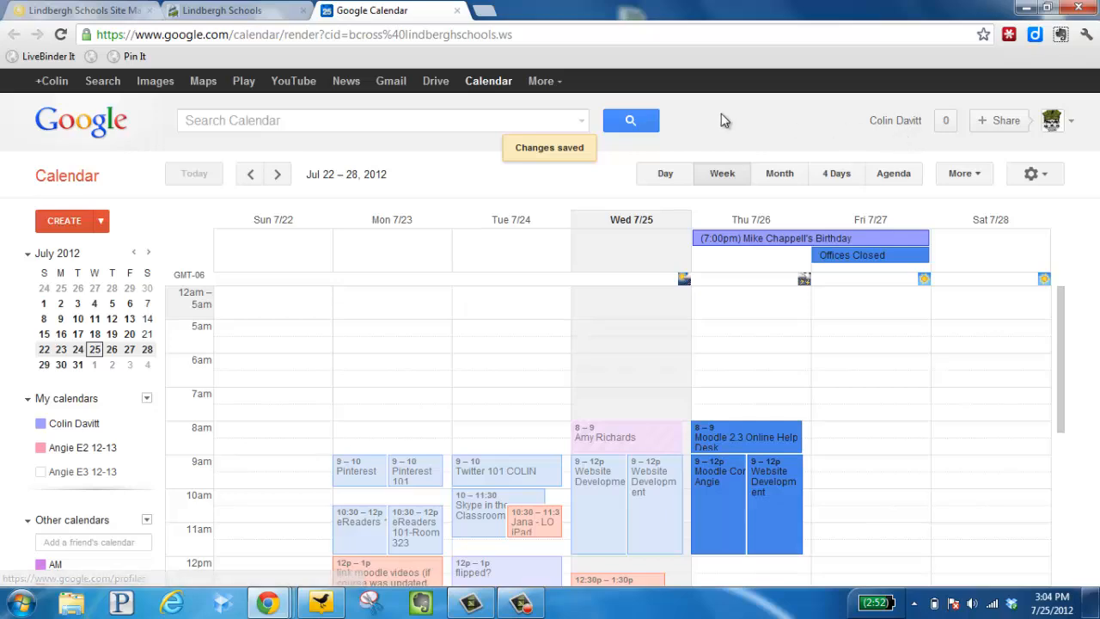
Go to the Lindbergh Schools site's District Calendar page via Quick Links
click(232, 11)
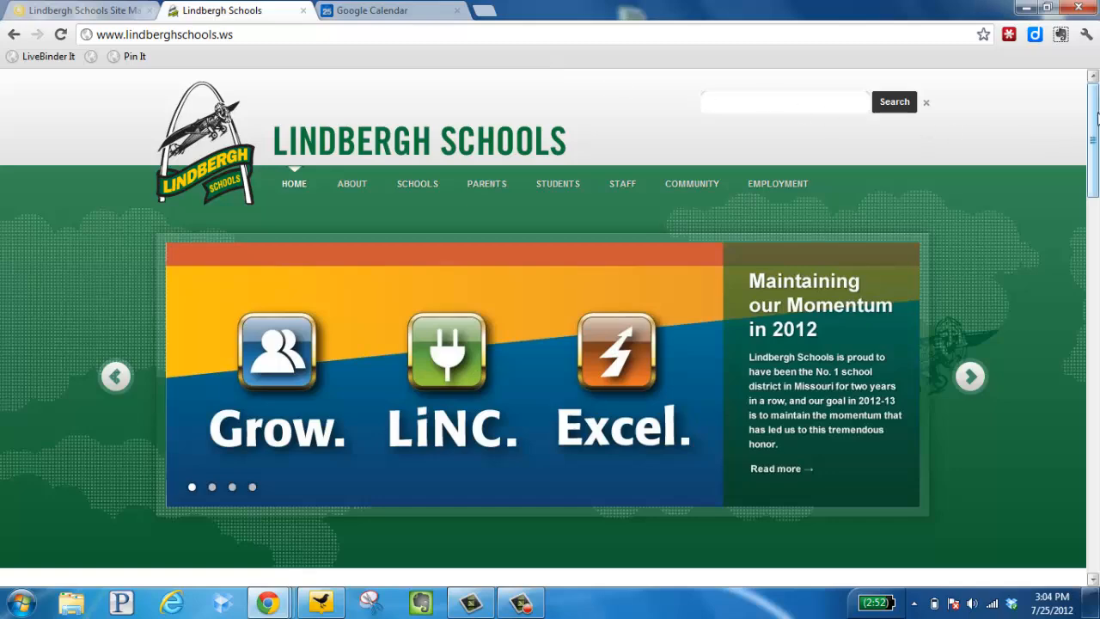
scroll(down, 3)
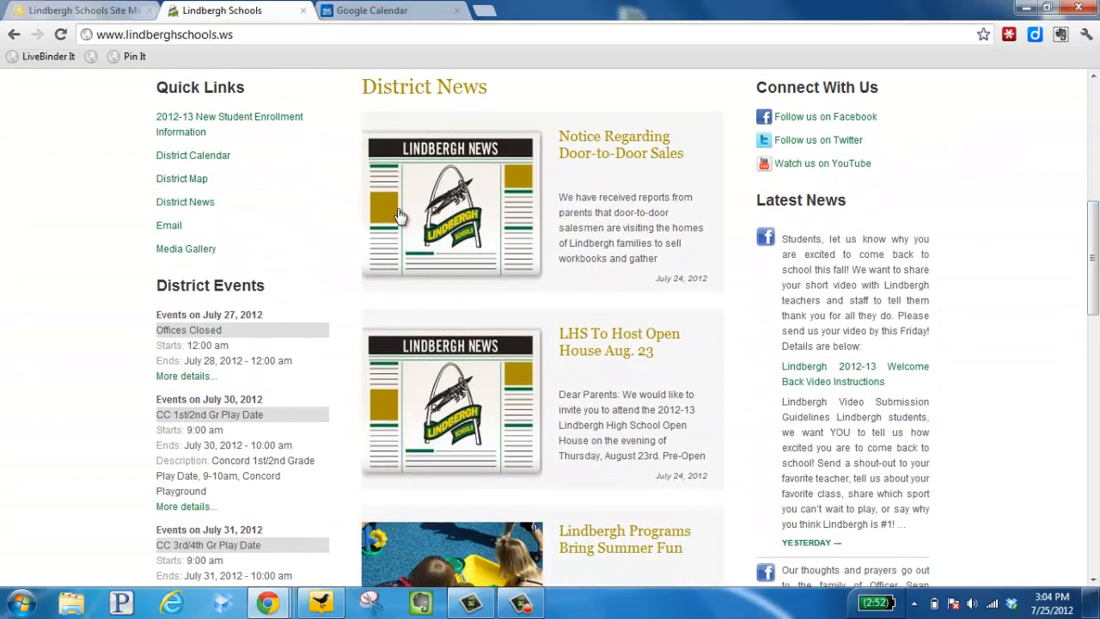
click(192, 155)
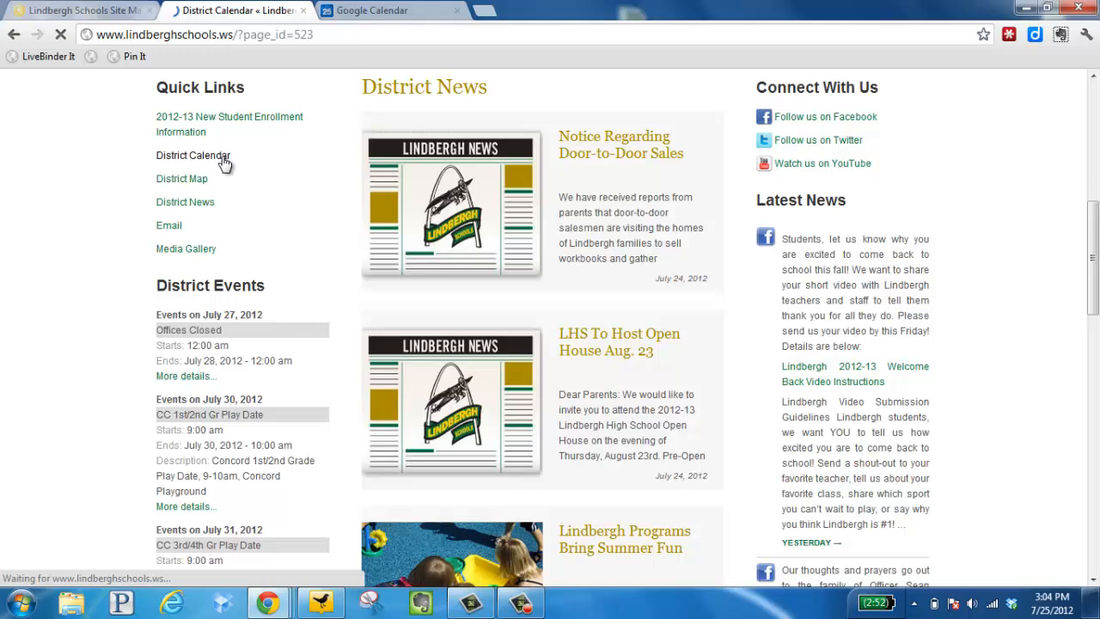
click(193, 155)
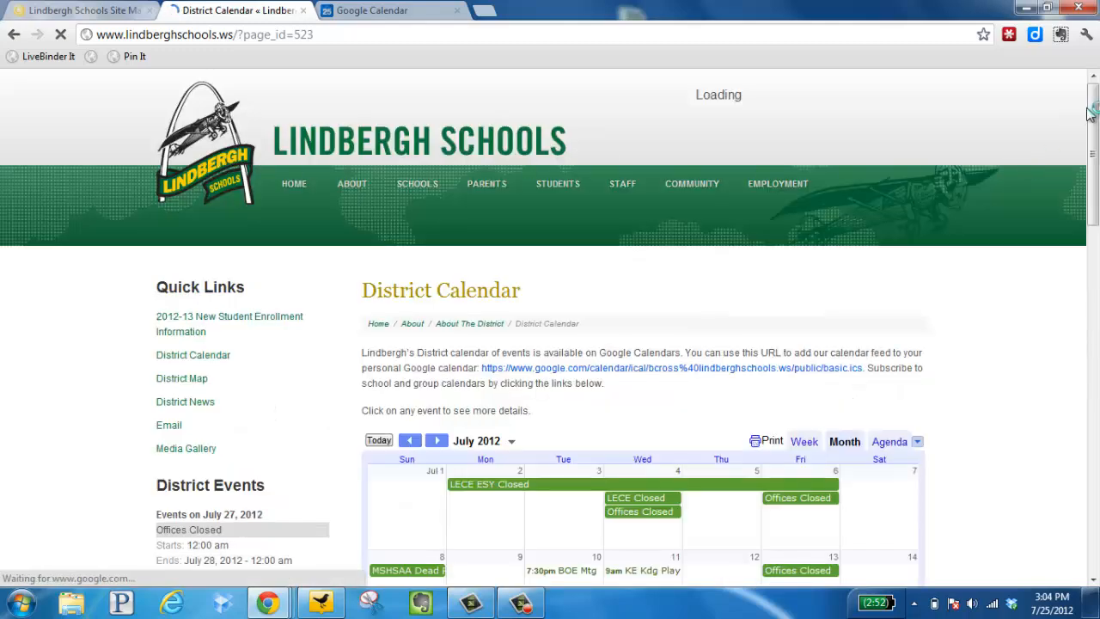
Copy the Concord Elementary group calendar's link address
scroll(down, 3)
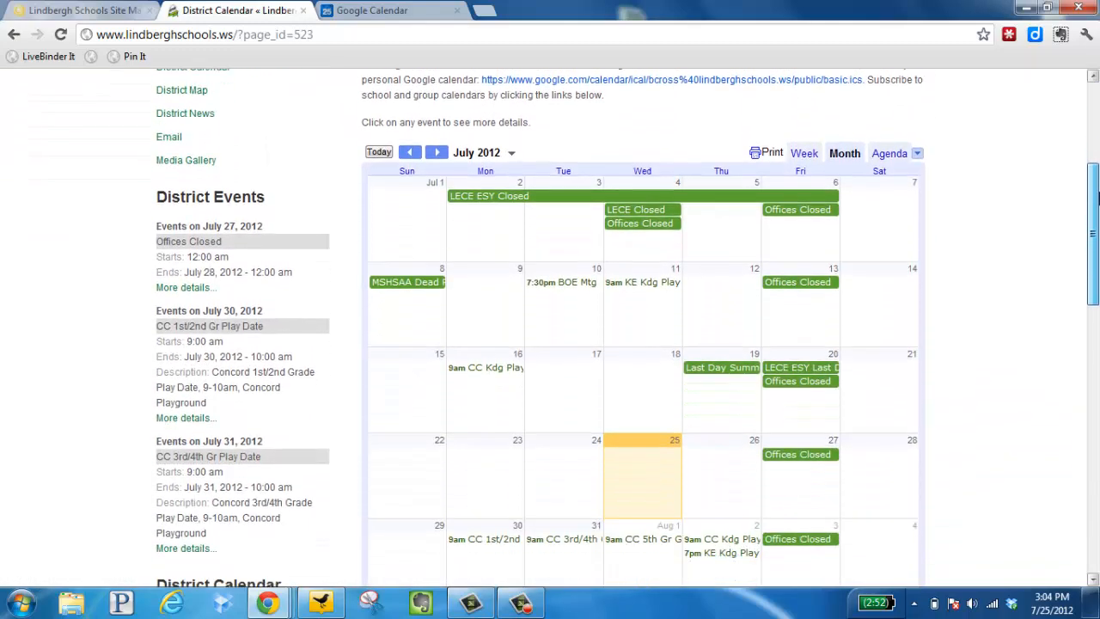
scroll(down, 3)
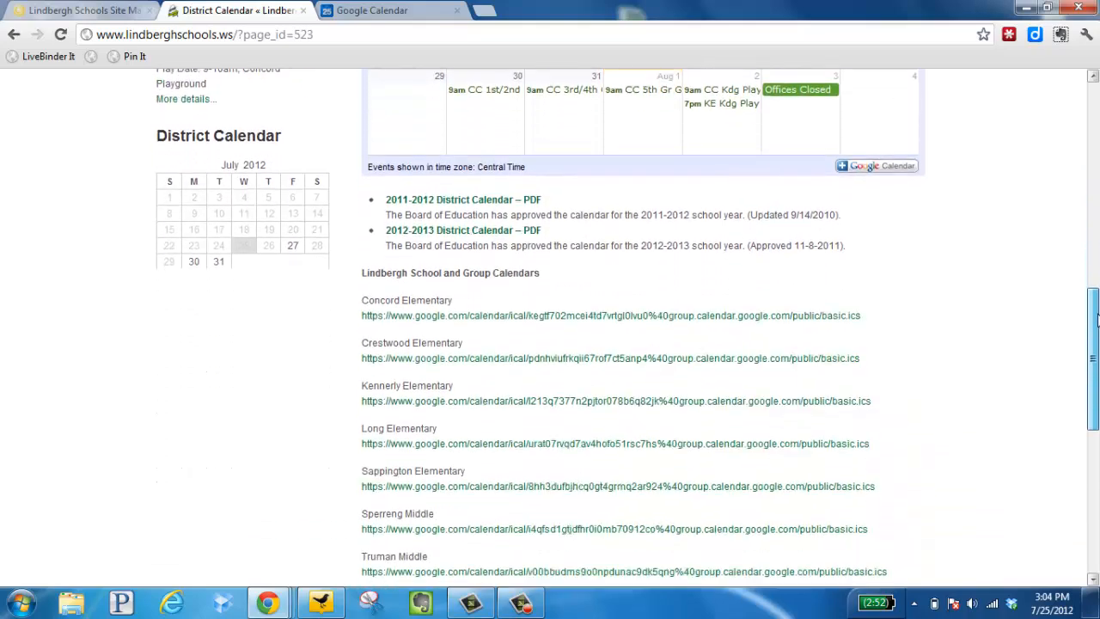
scroll(down, 3)
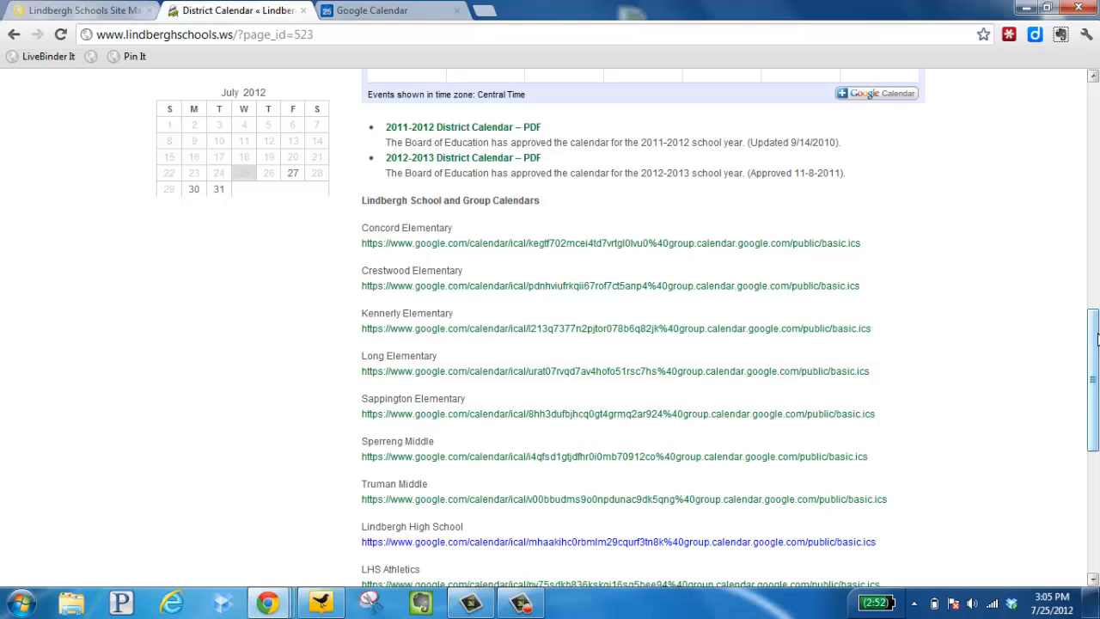
mouse_move(1031, 359)
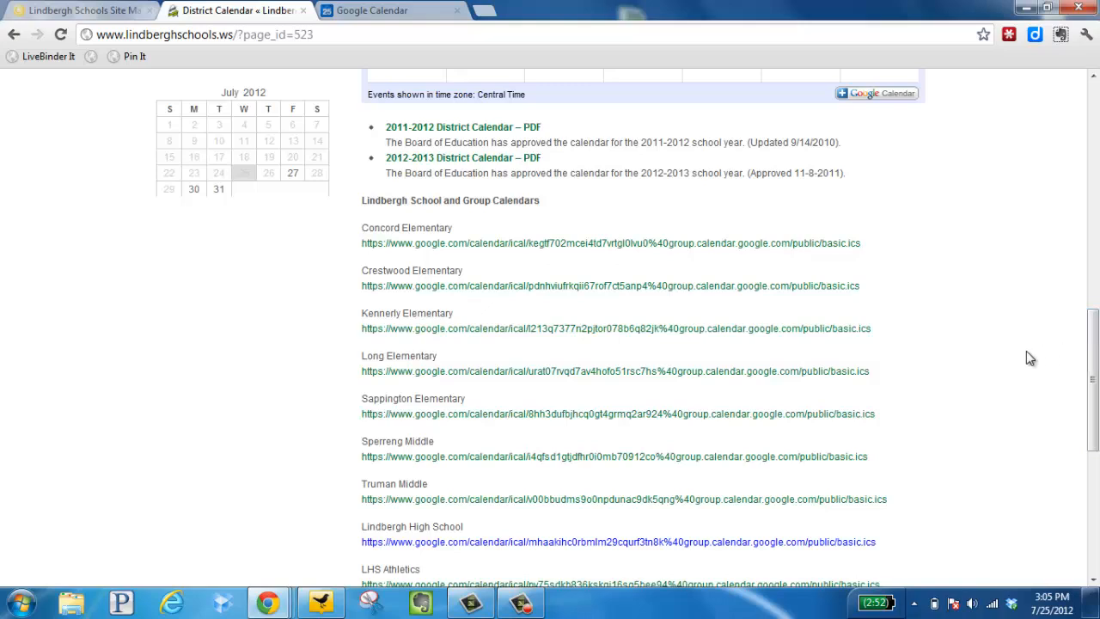
mouse_move(874, 247)
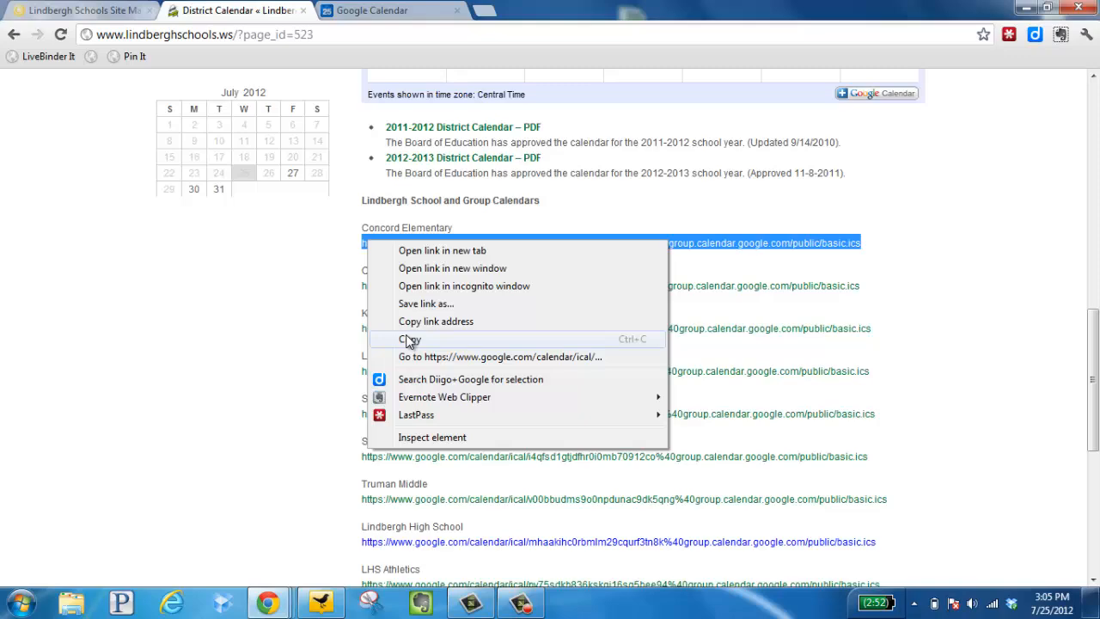
click(409, 339)
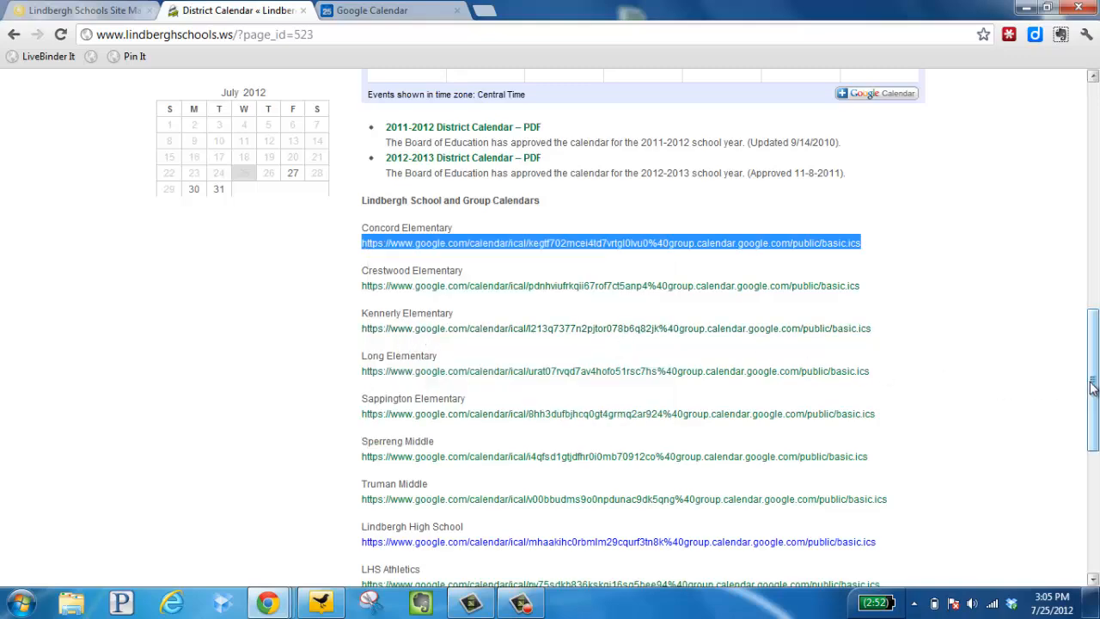
Add the district calendar to Google Calendar via its + Google Calendar button and confirm
scroll(up, 3)
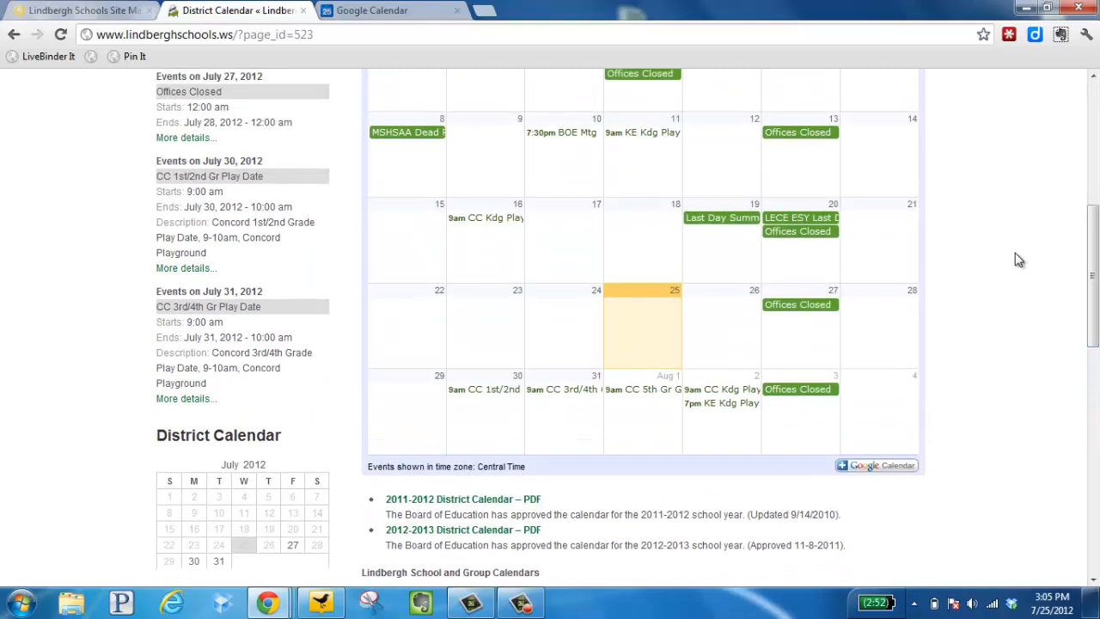
mouse_move(542, 293)
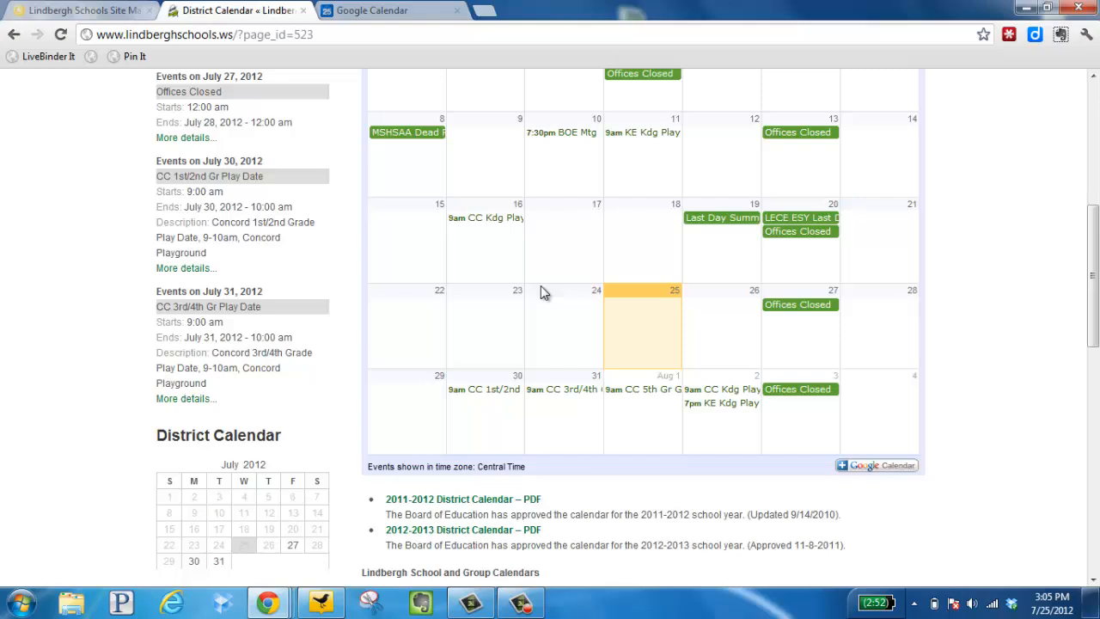
mouse_move(822, 414)
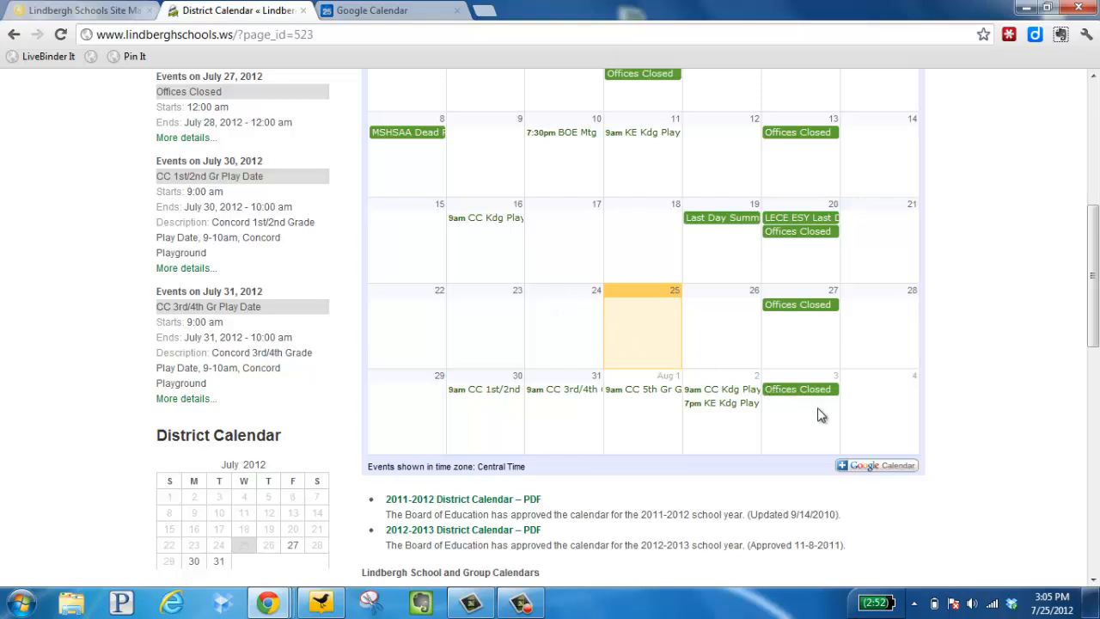
mouse_move(863, 464)
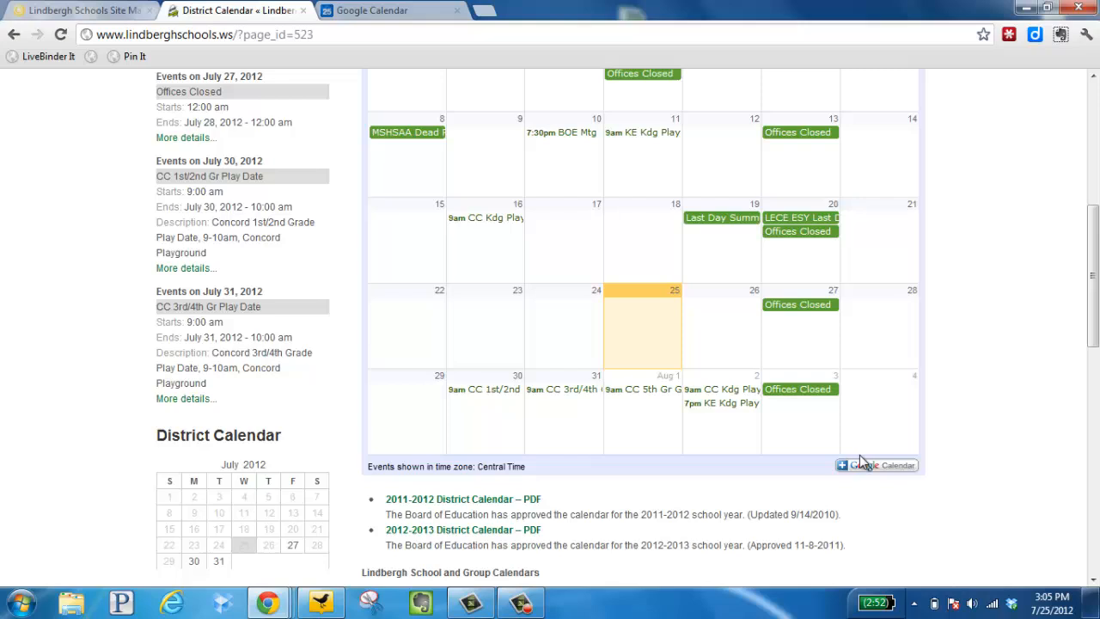
click(874, 464)
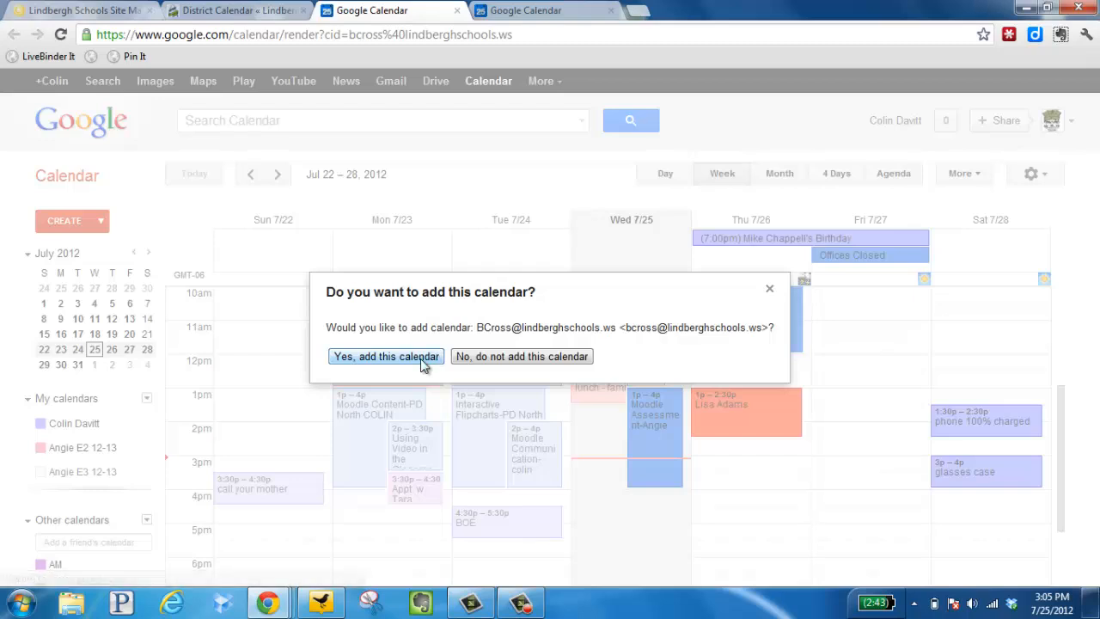
click(385, 356)
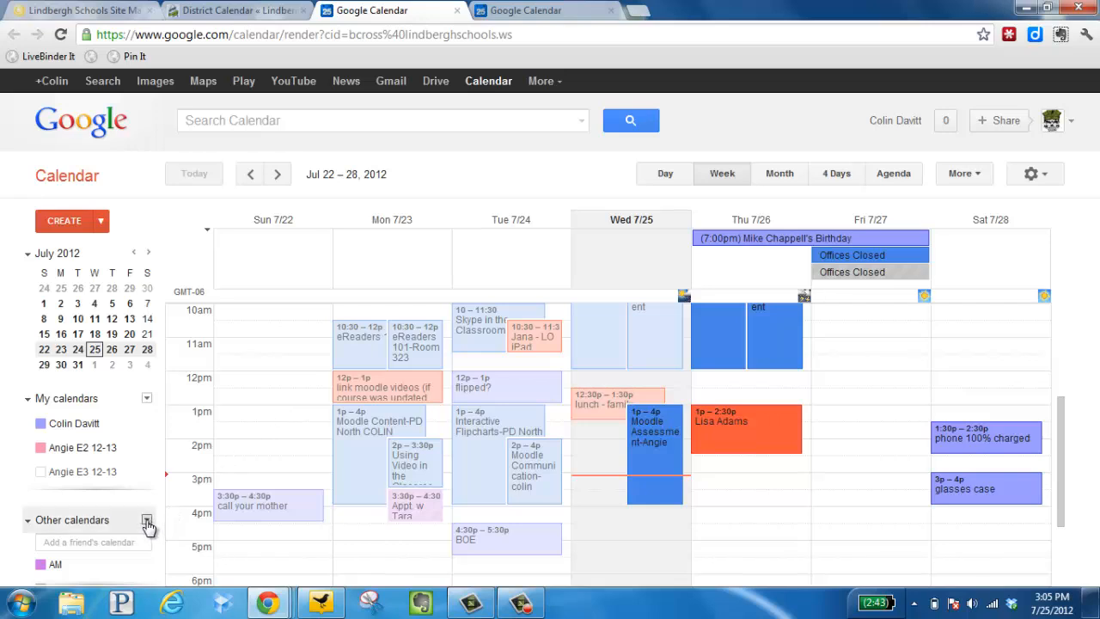
Add the Concord Elementary calendar by URL (…group.calendar.google.com/public/basic.ics), marked publicly accessible
click(147, 519)
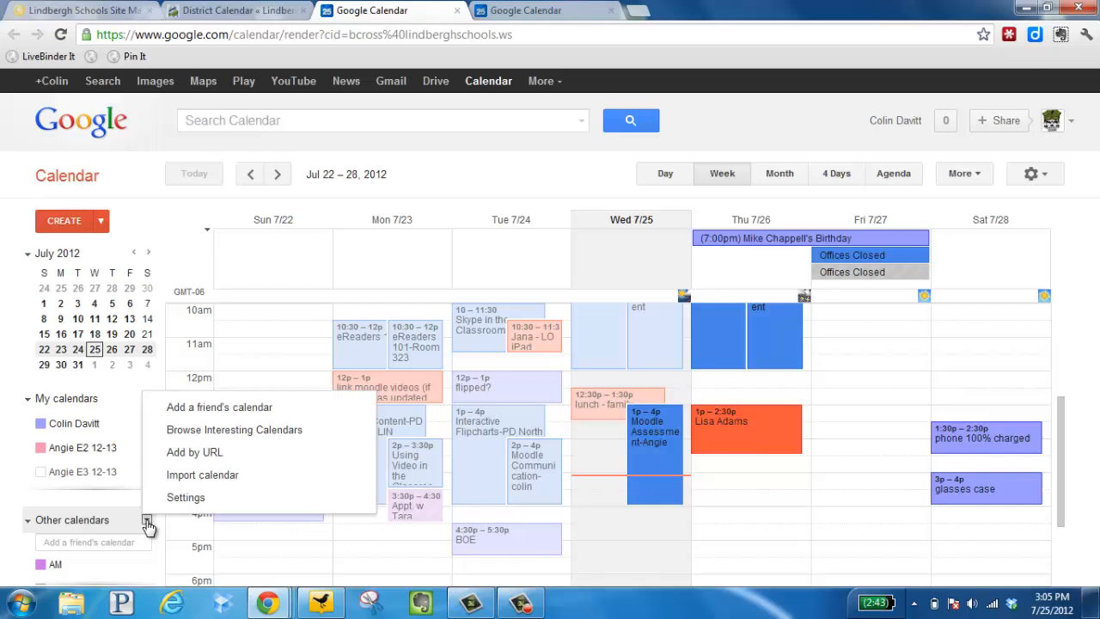
mouse_move(194, 452)
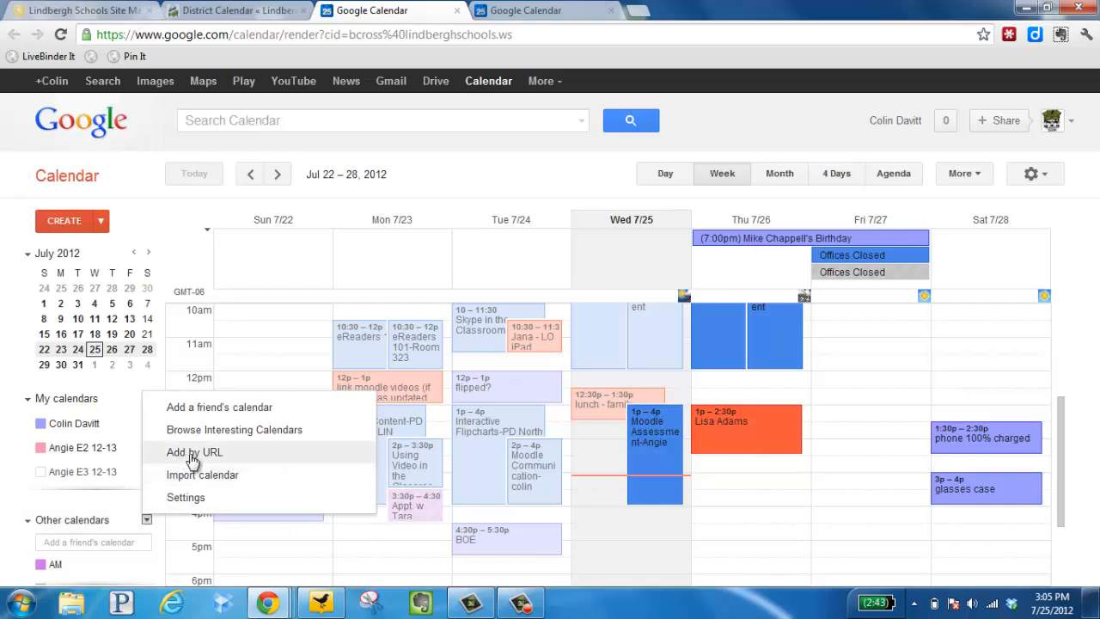
click(196, 452)
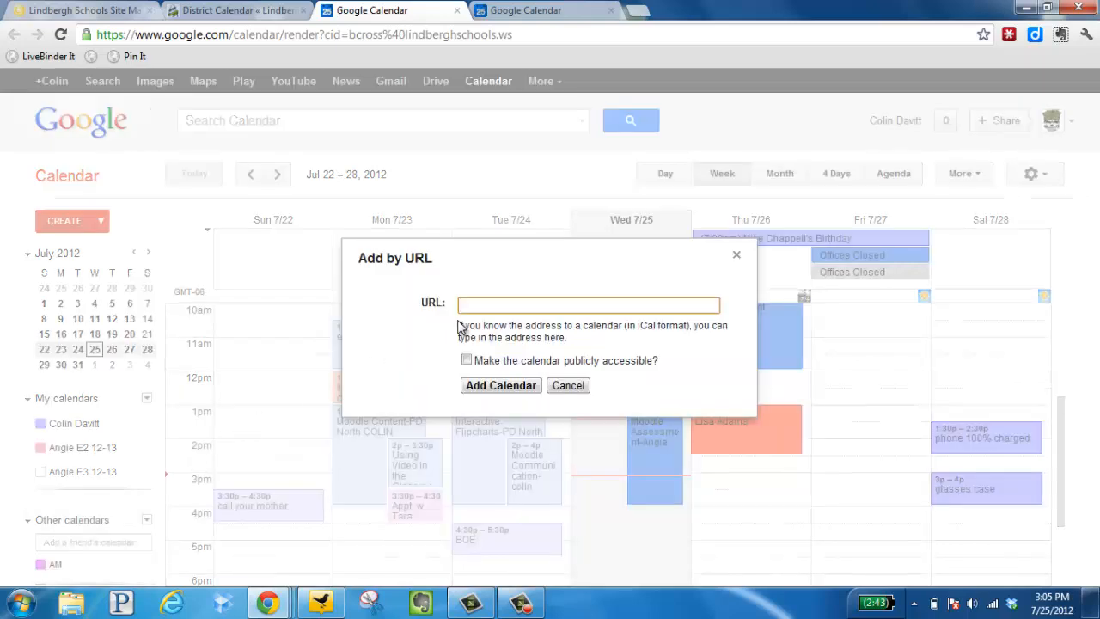
text(rtgl0lvu0%40group.calendar.google.com/public/basic.ics)
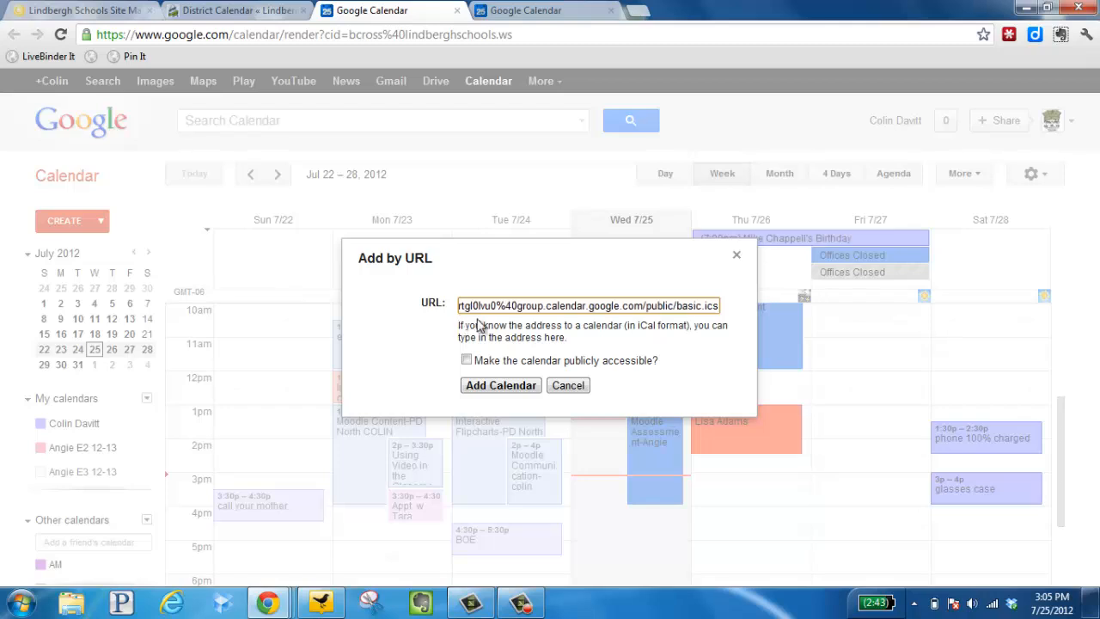
mouse_move(615, 323)
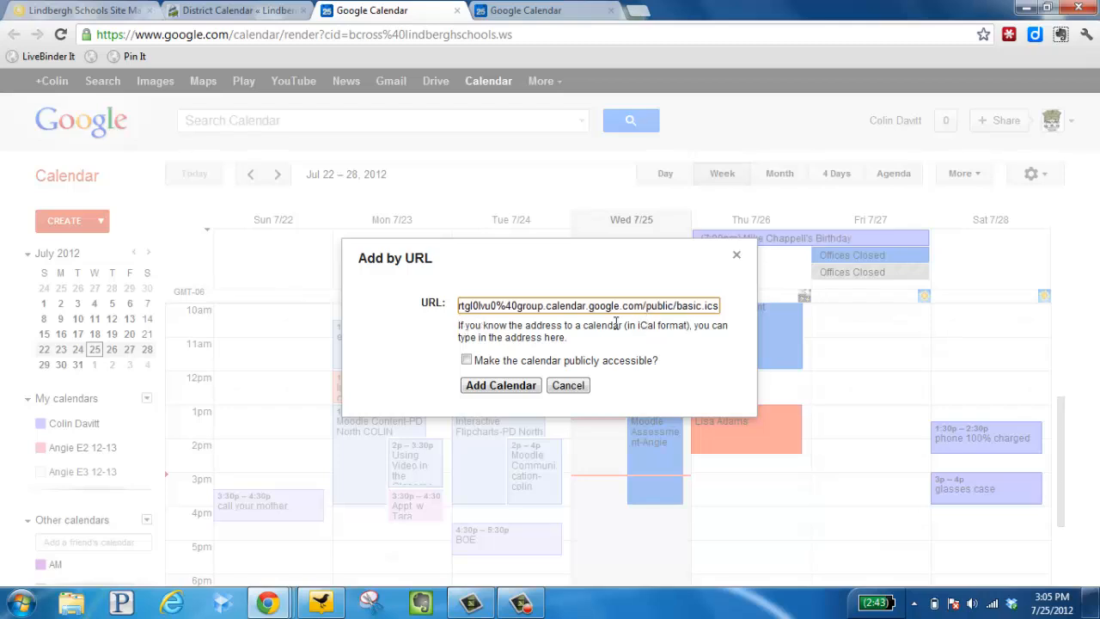
click(467, 360)
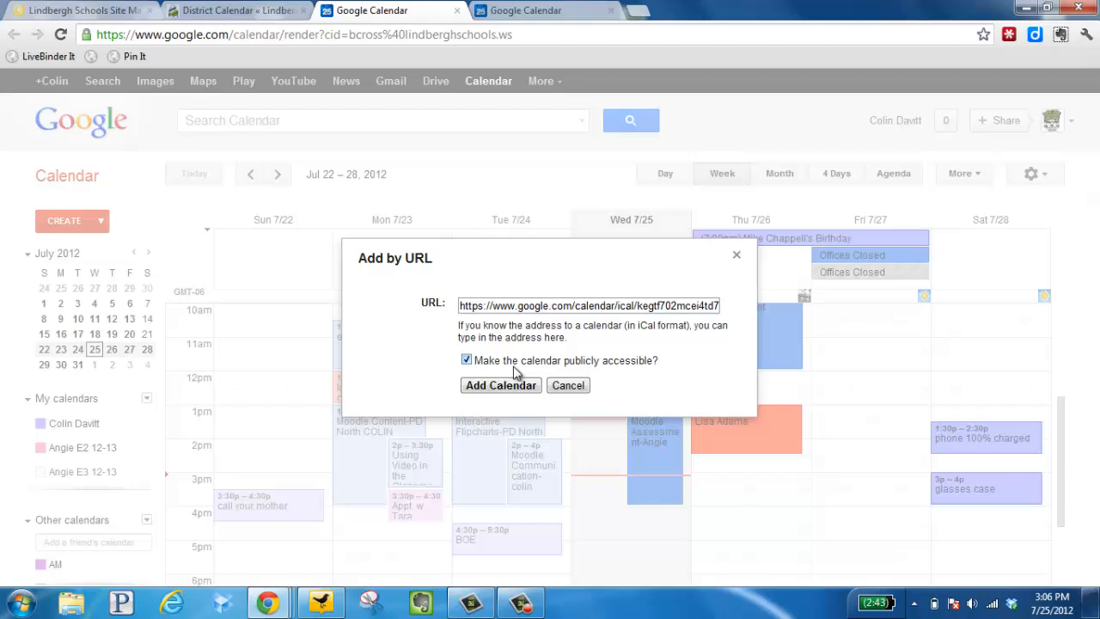
click(500, 385)
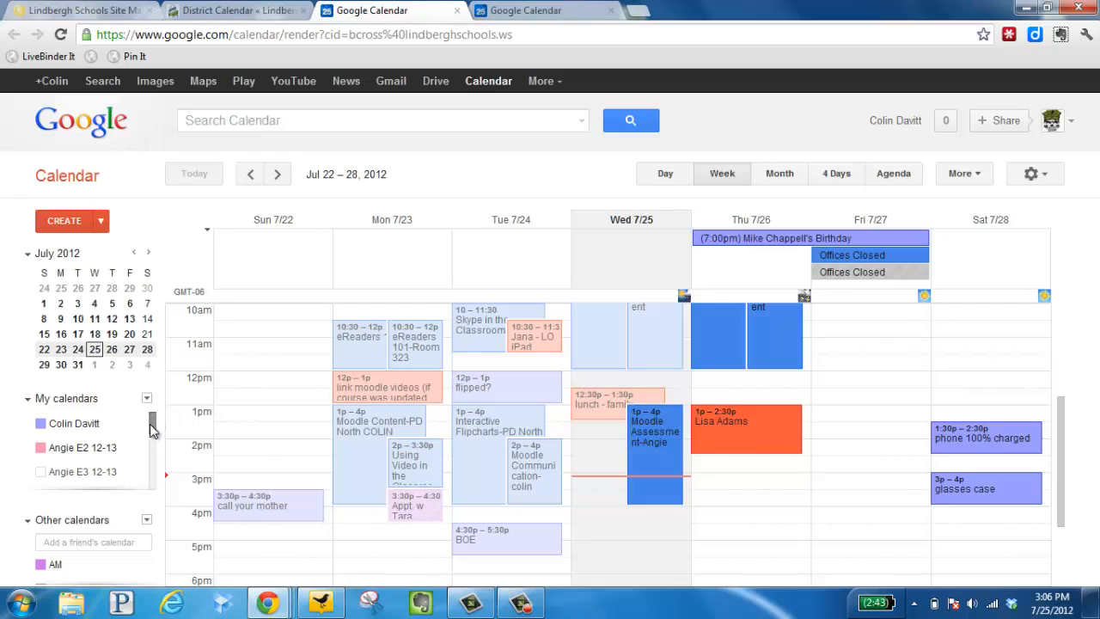
Open Calendar settings for the Davitt - Classroom (sample) calendar
scroll(down, 3)
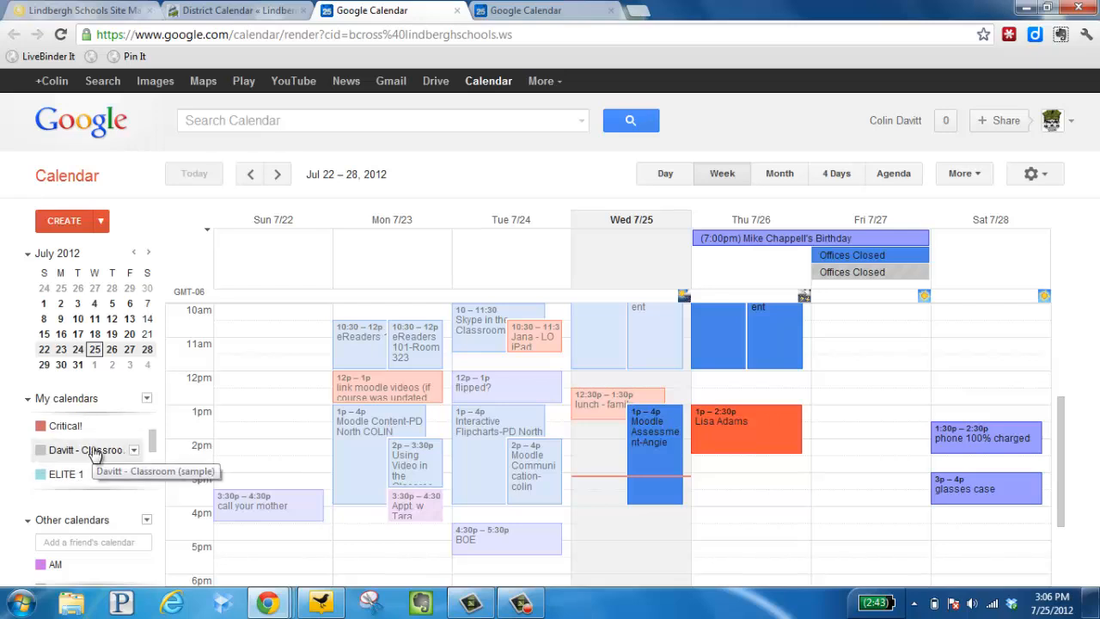
mouse_move(127, 454)
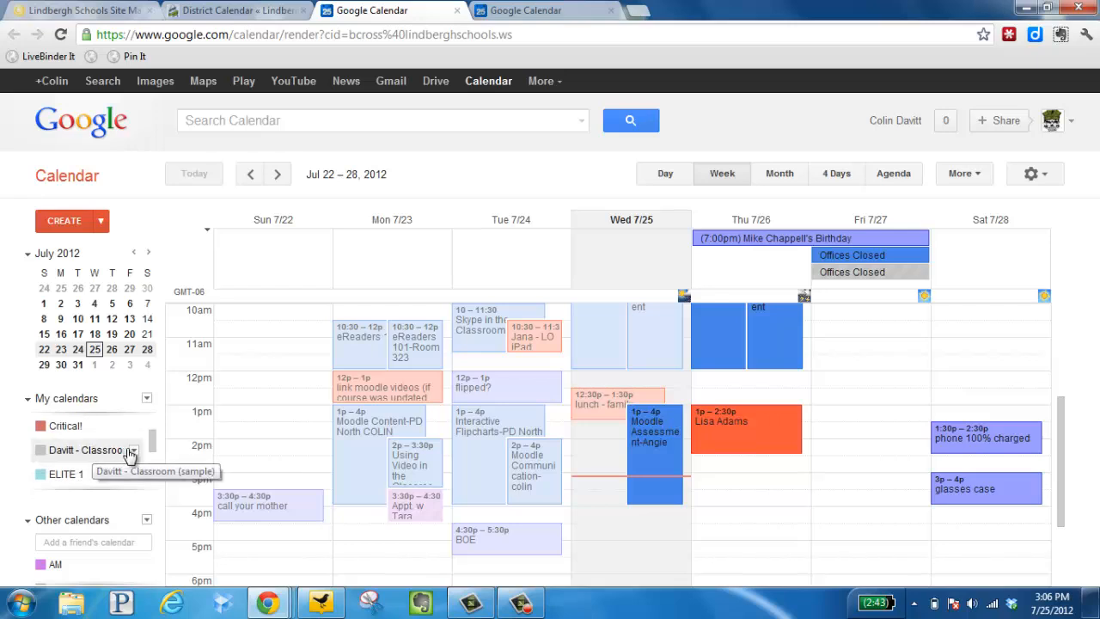
click(134, 450)
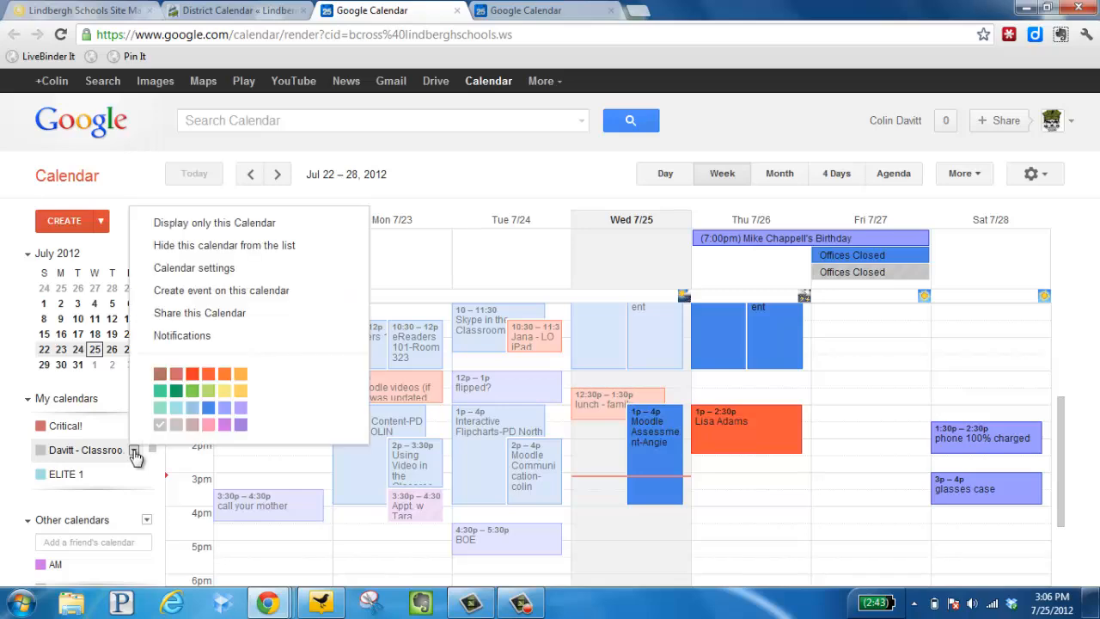
mouse_move(192, 268)
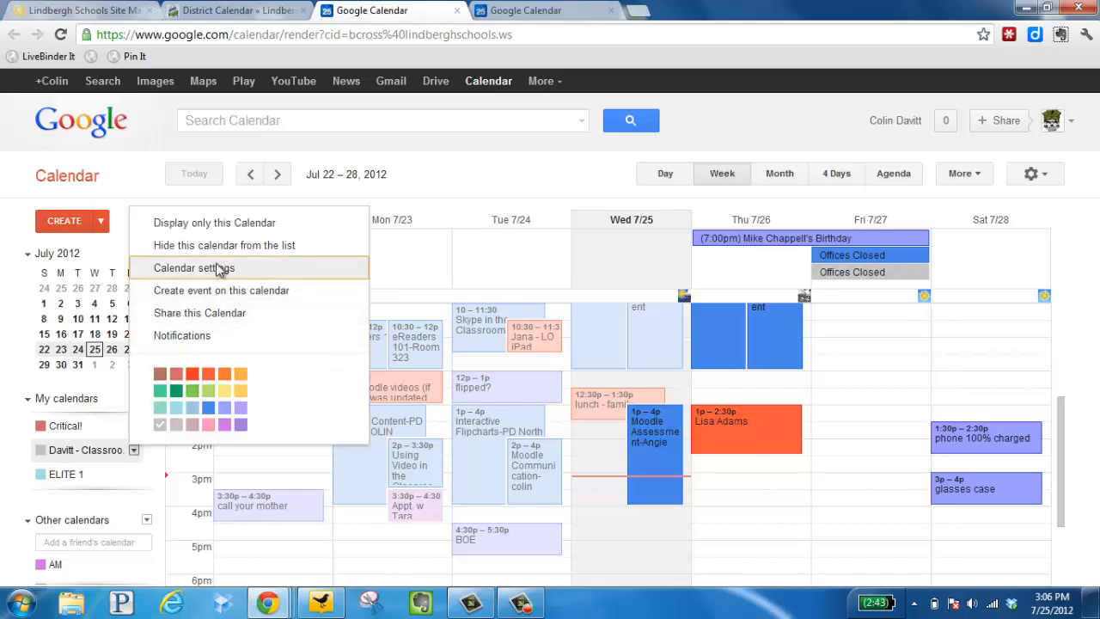
click(194, 269)
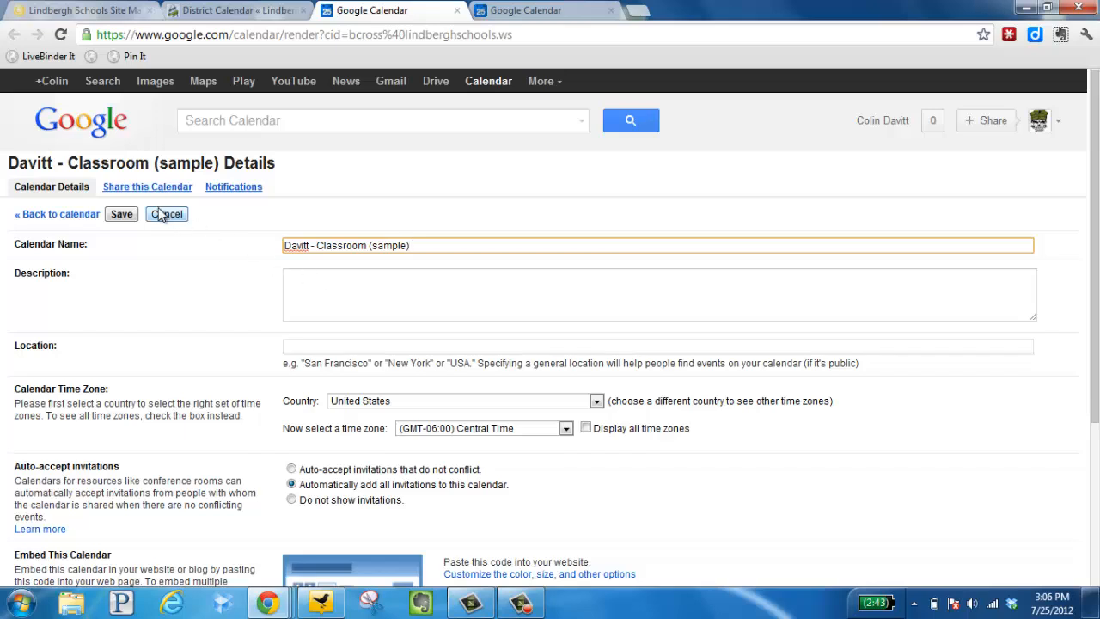
mouse_move(147, 186)
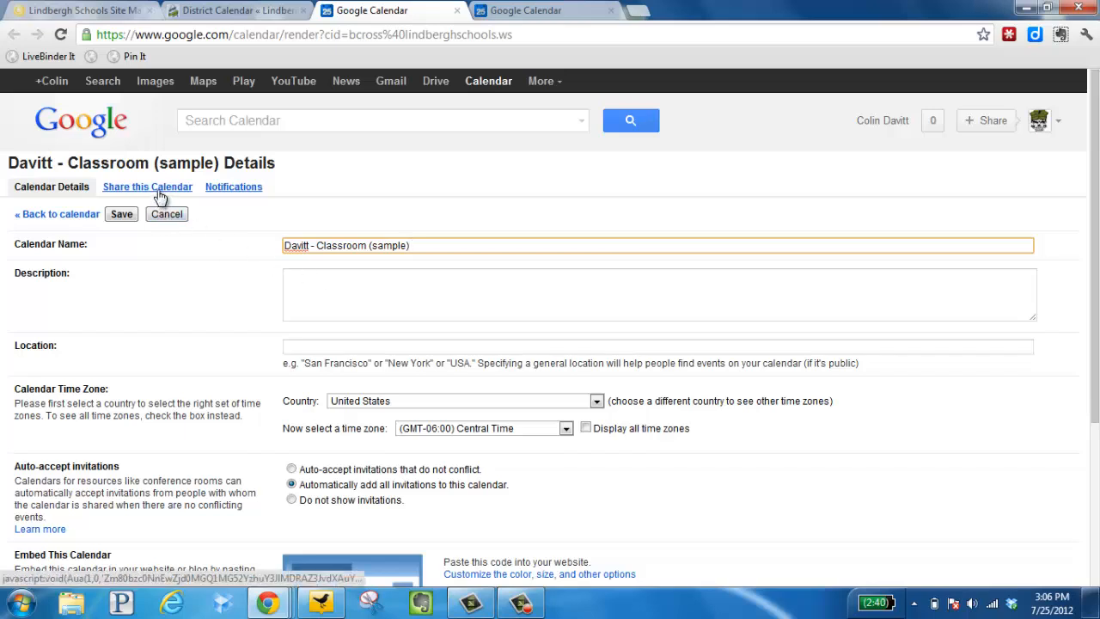
Make the Davitt - Classroom (sample) calendar public, save, and accept the warning
click(148, 185)
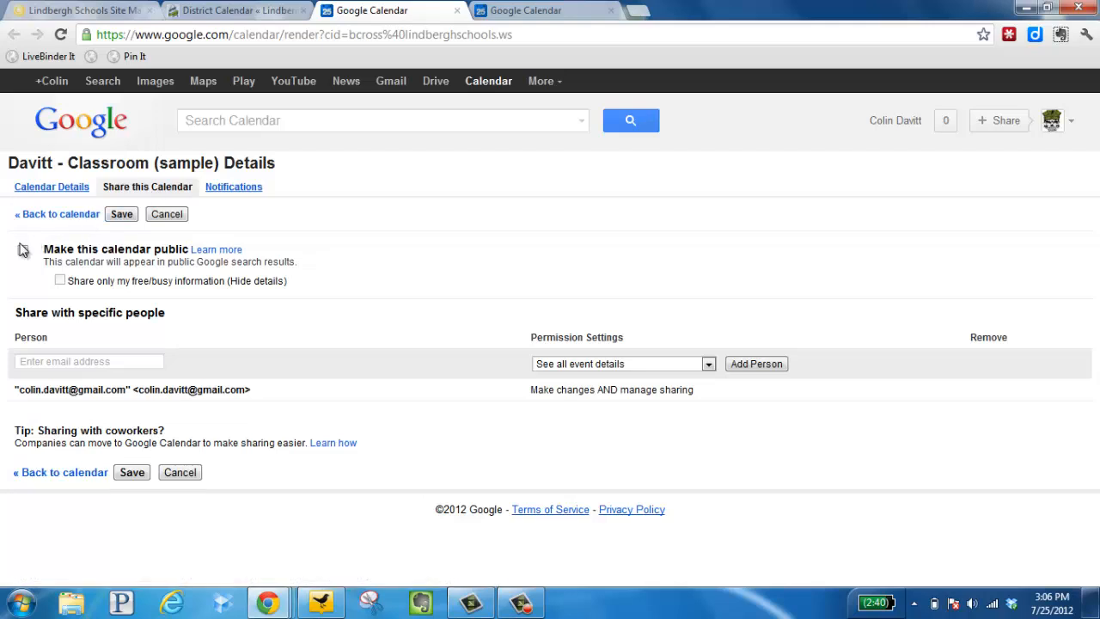
click(24, 251)
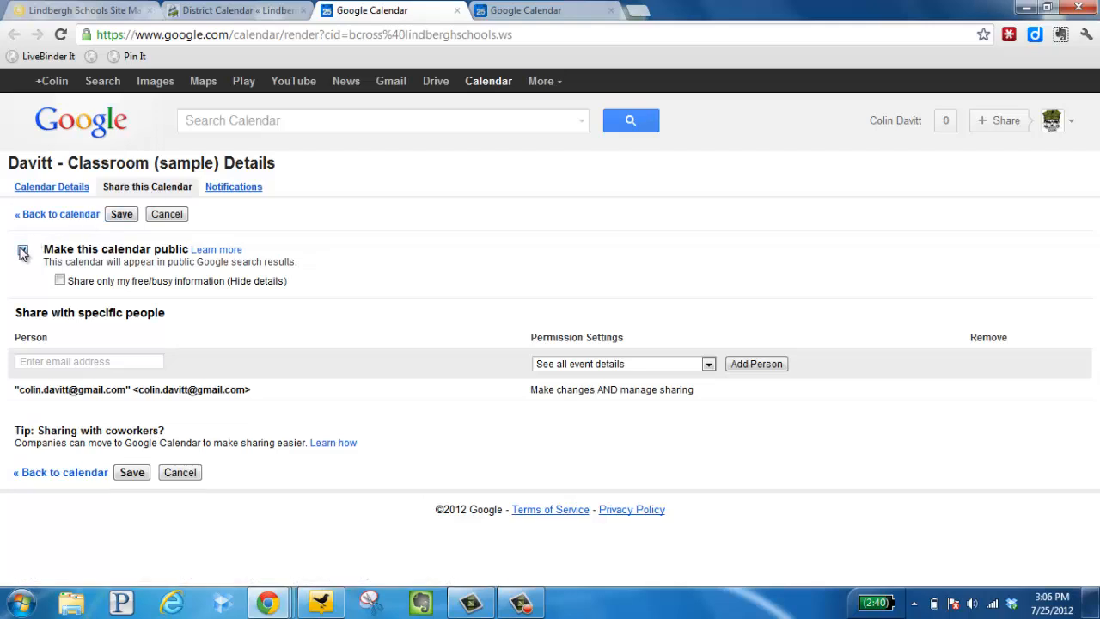
click(120, 213)
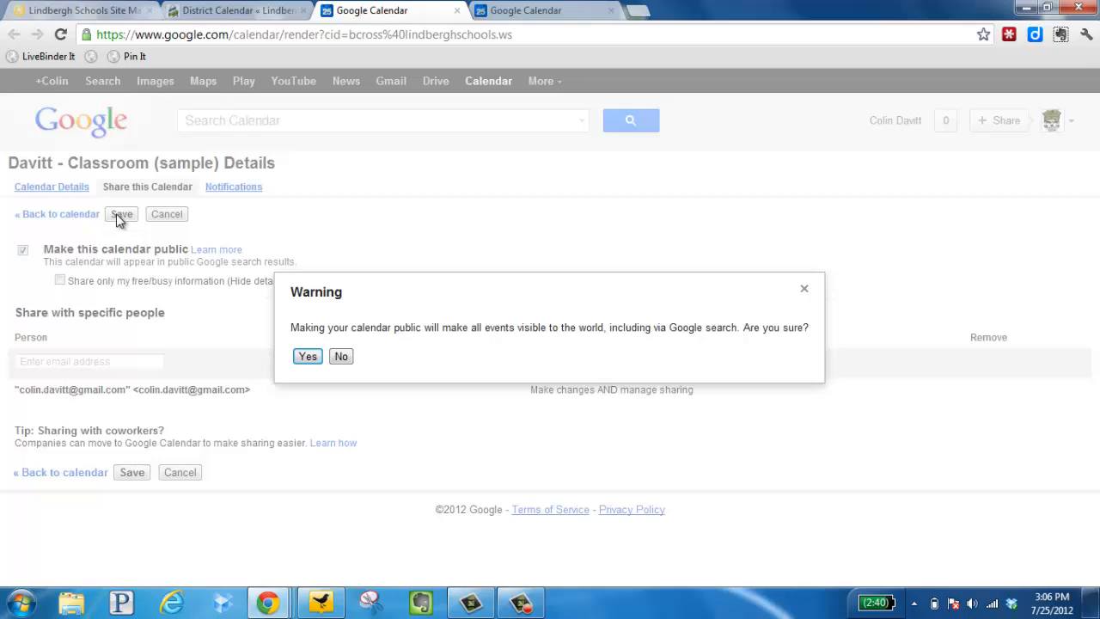
mouse_move(306, 356)
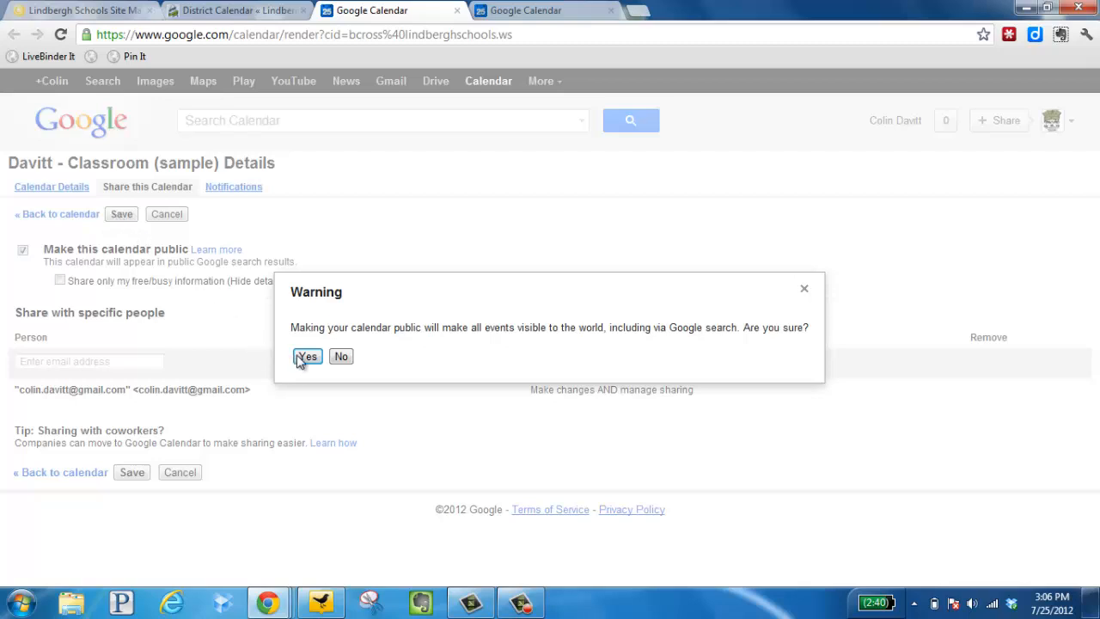
click(306, 355)
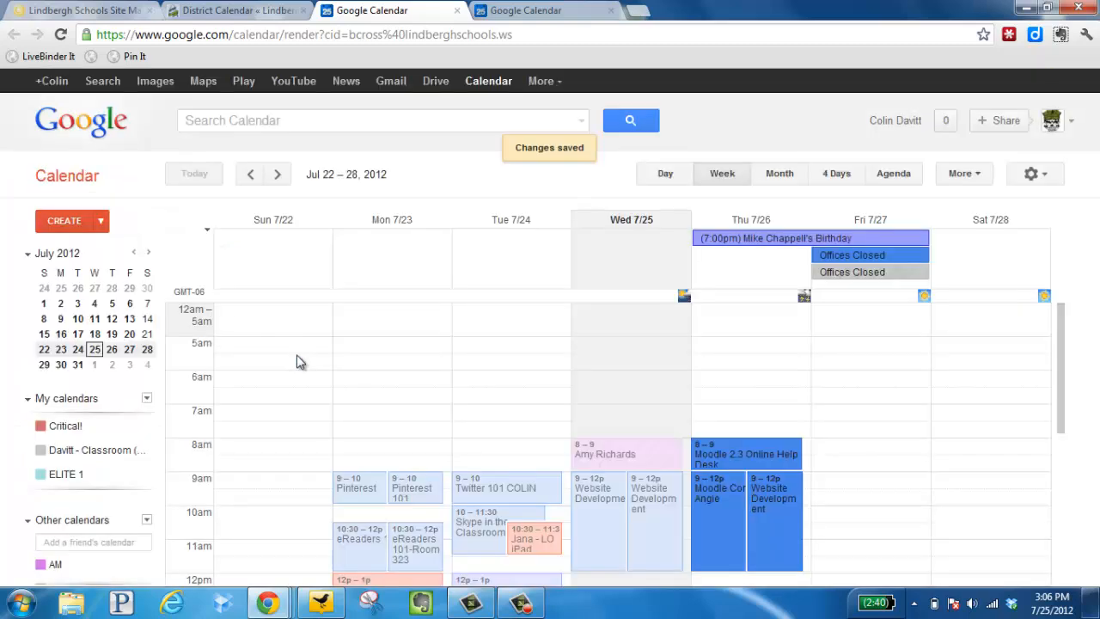
mouse_move(190, 409)
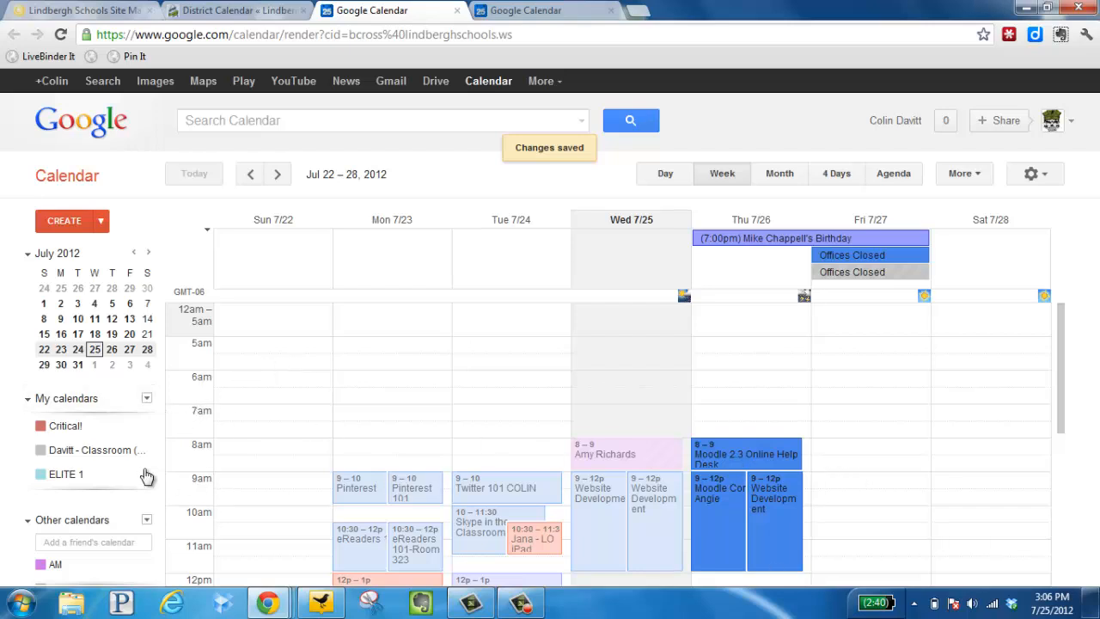
scroll(down, 3)
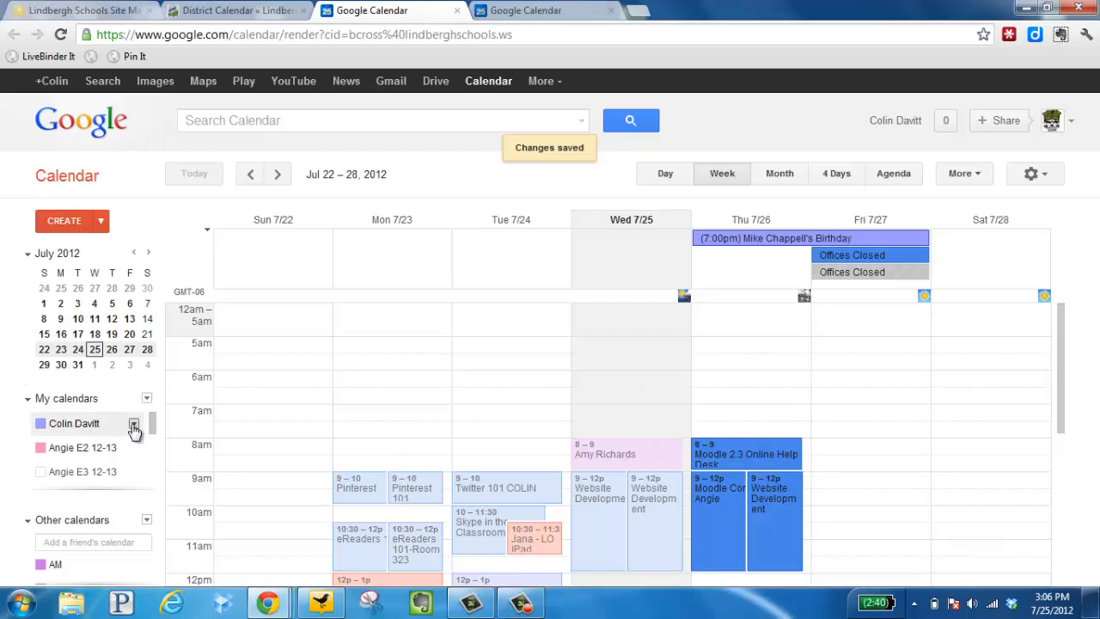
click(134, 426)
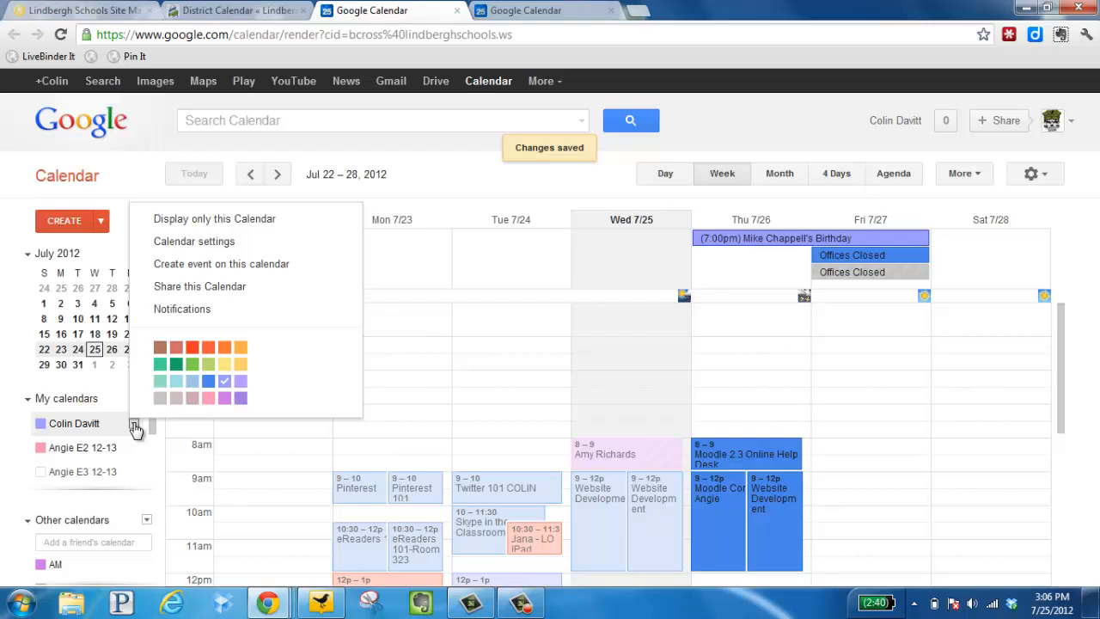
mouse_move(225, 249)
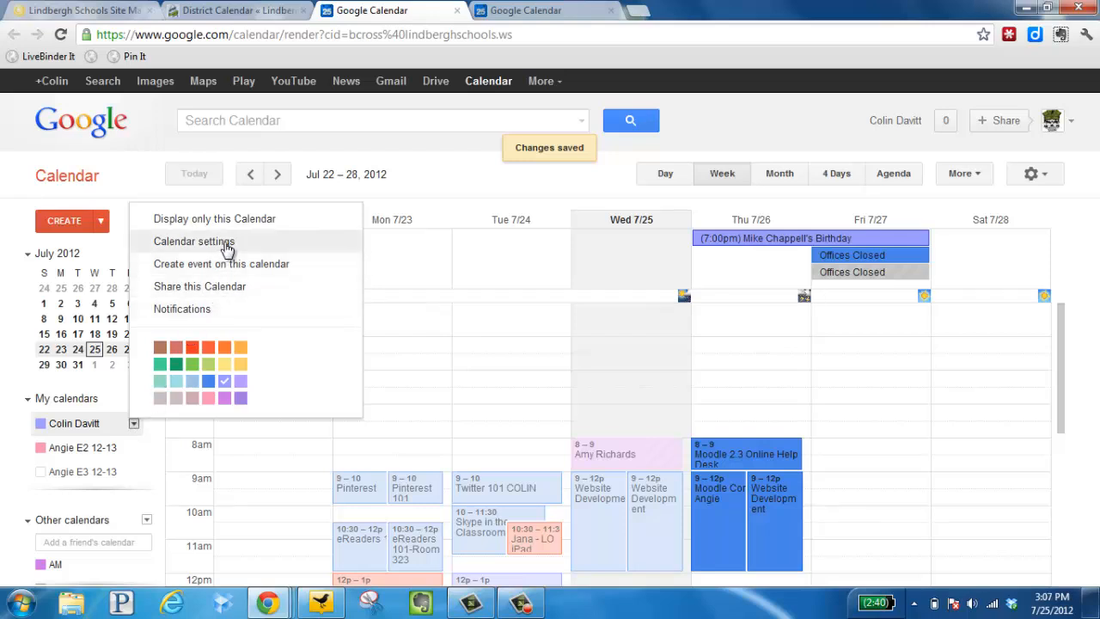
click(193, 240)
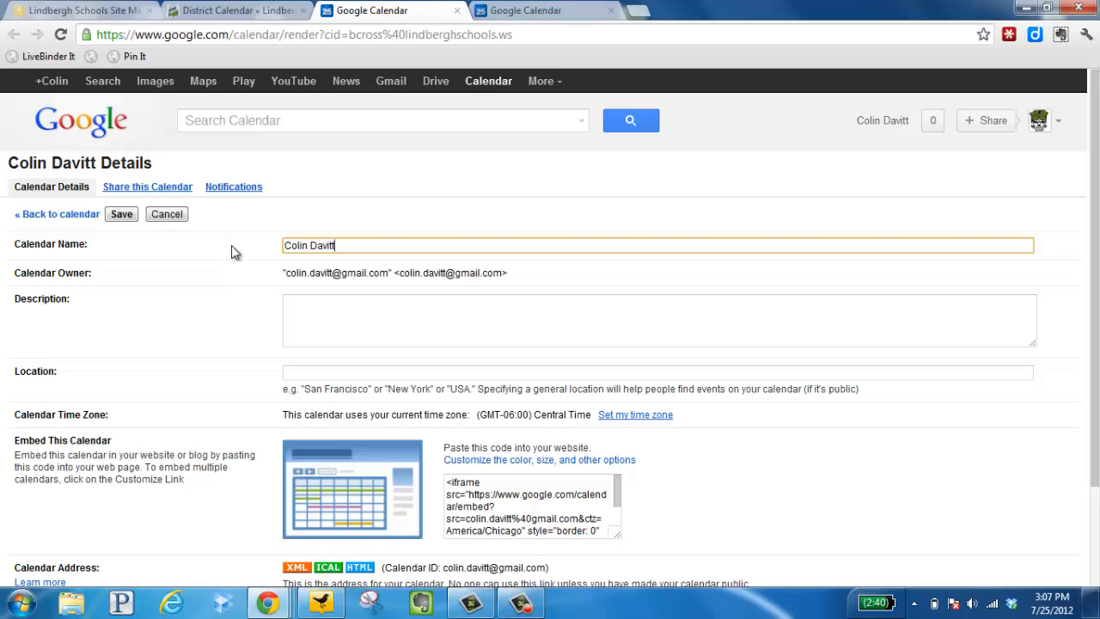
mouse_move(540, 461)
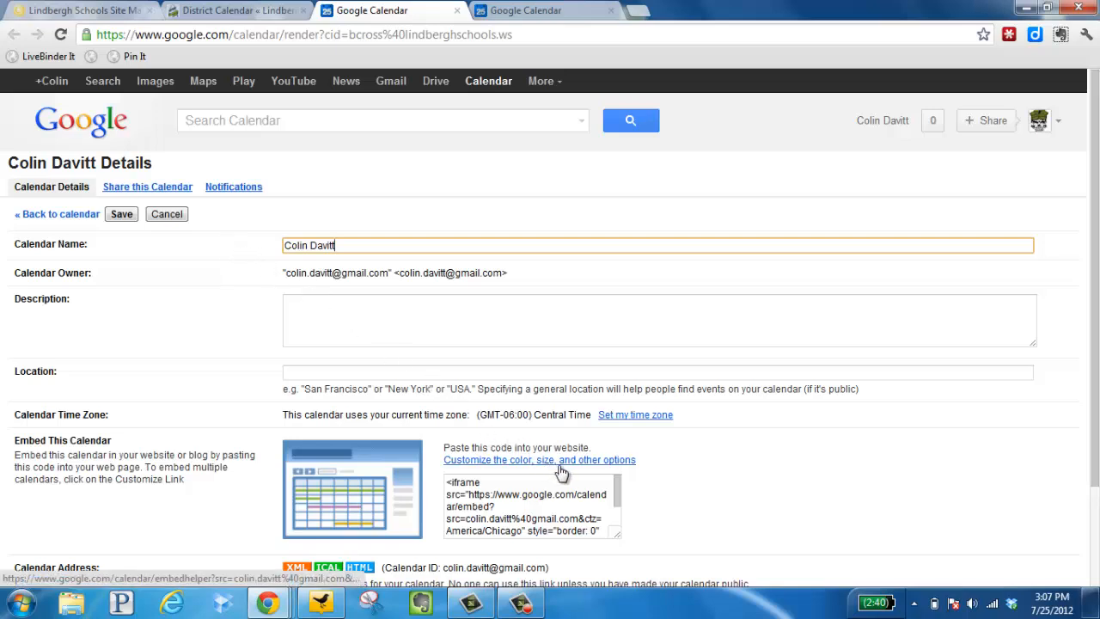
Launch the embeddable calendar helper via 'Customize the color, size, and other options'
click(540, 461)
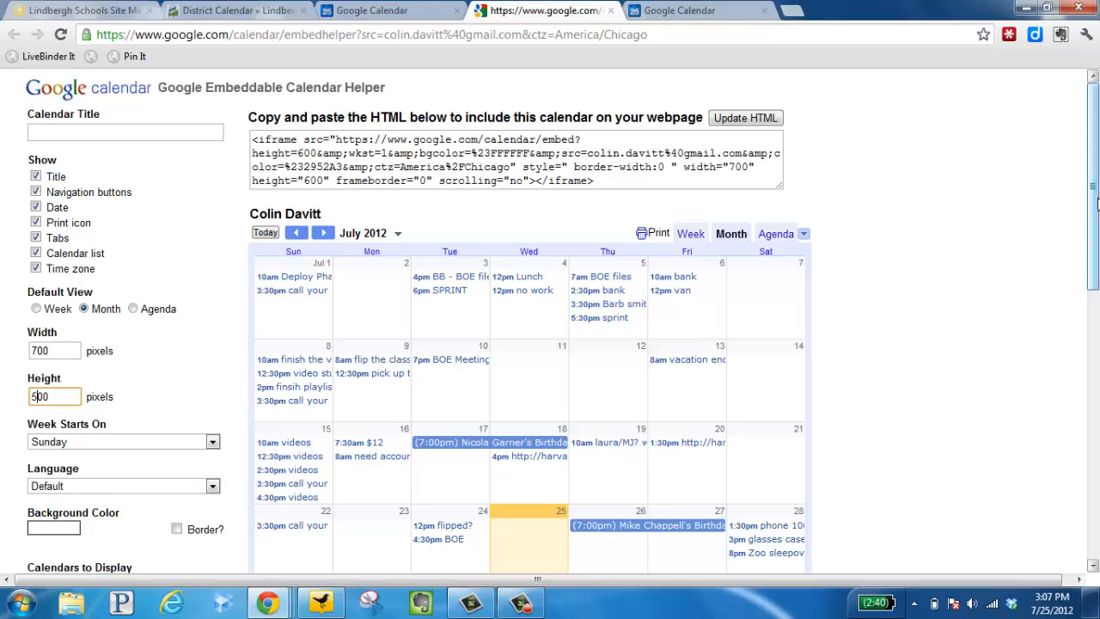
Under Calendars to Display, swap Colin Davitt for Davitt - Classroom (sample)
scroll(down, 3)
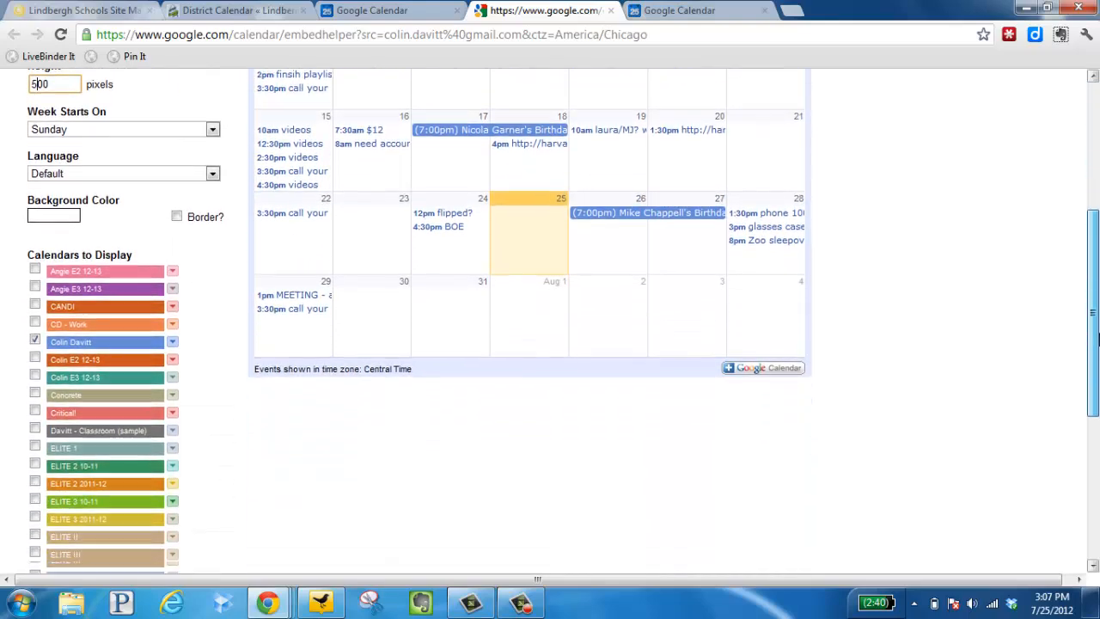
scroll(down, 3)
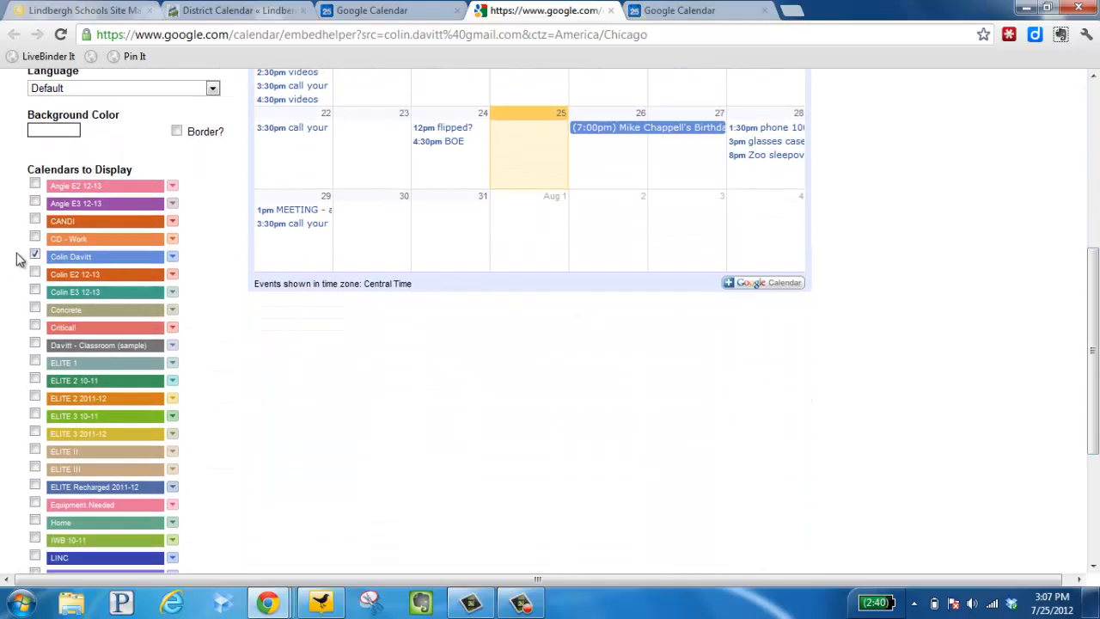
click(35, 256)
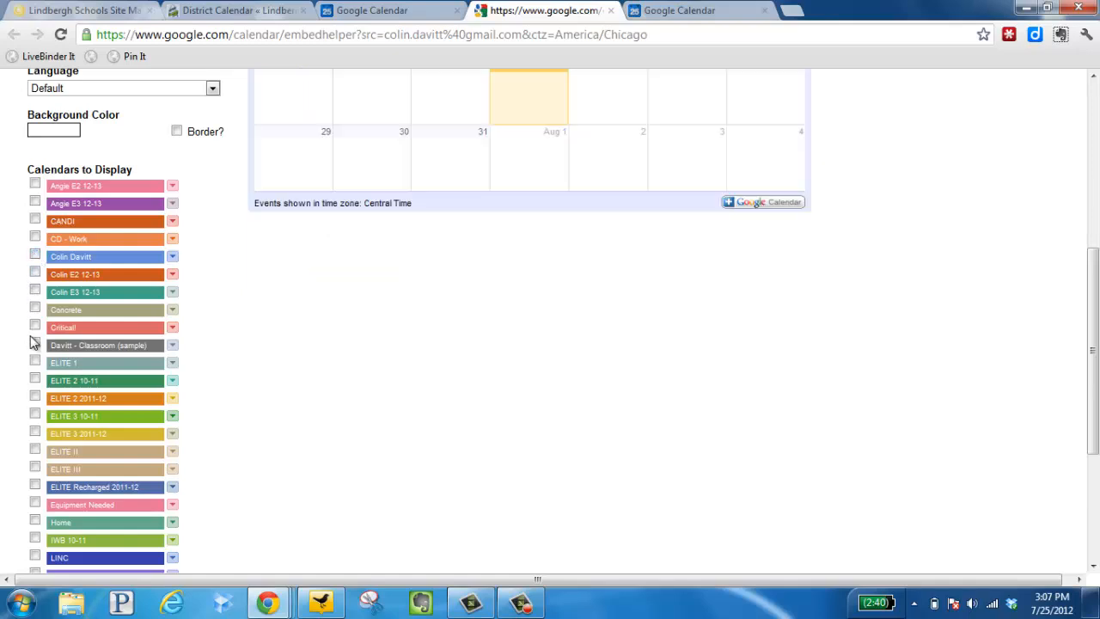
click(34, 343)
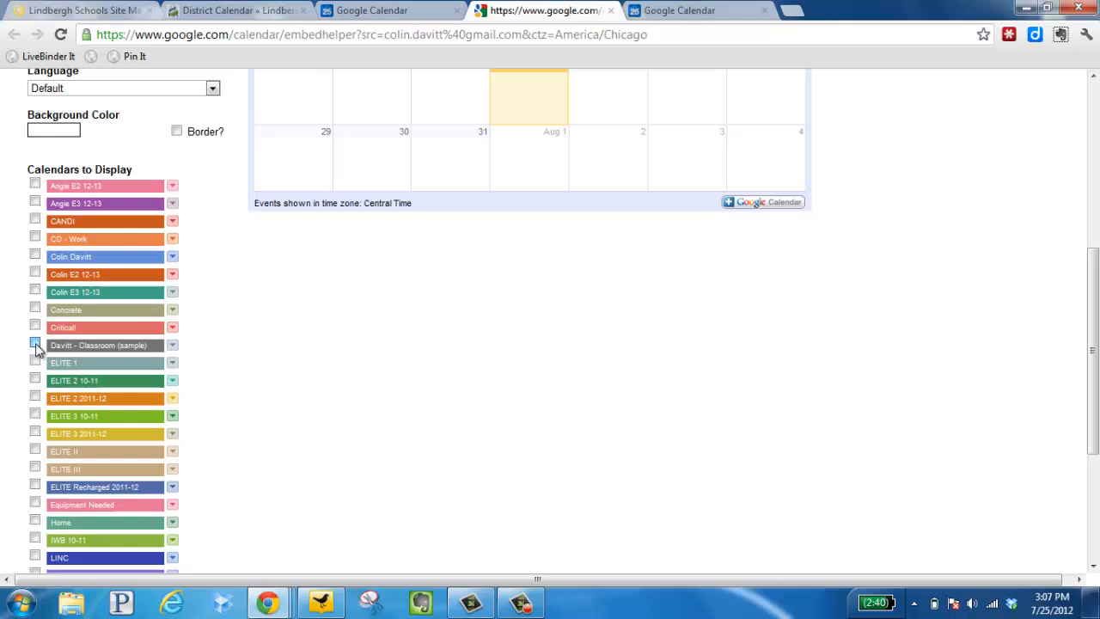
click(35, 344)
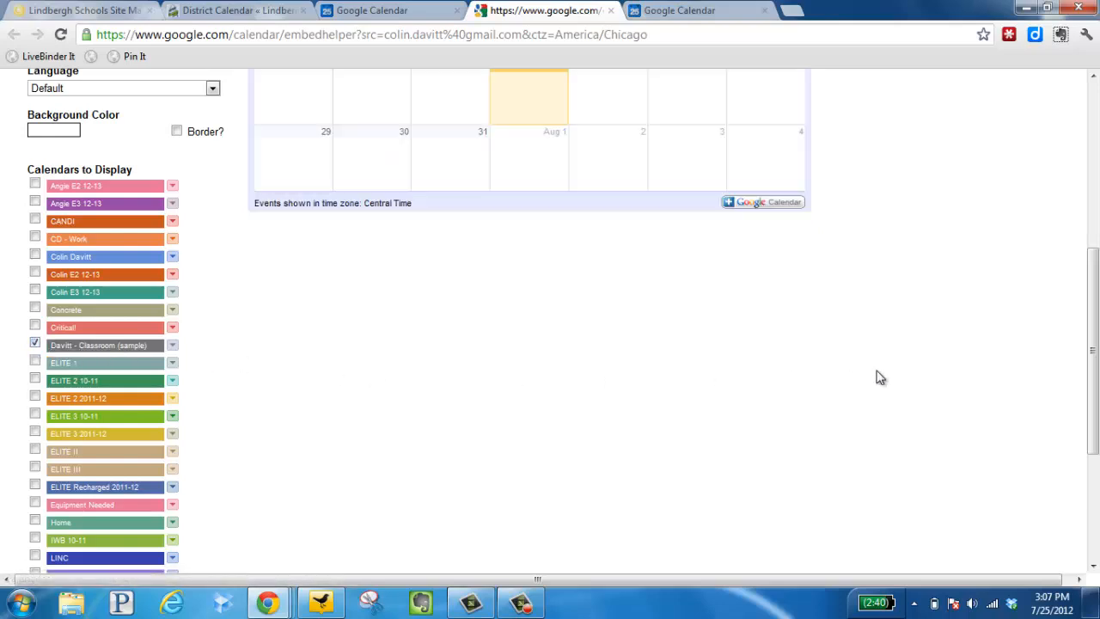
Also include Concord Elementary School and Lindbergh Schools District Events in the embed
scroll(down, 3)
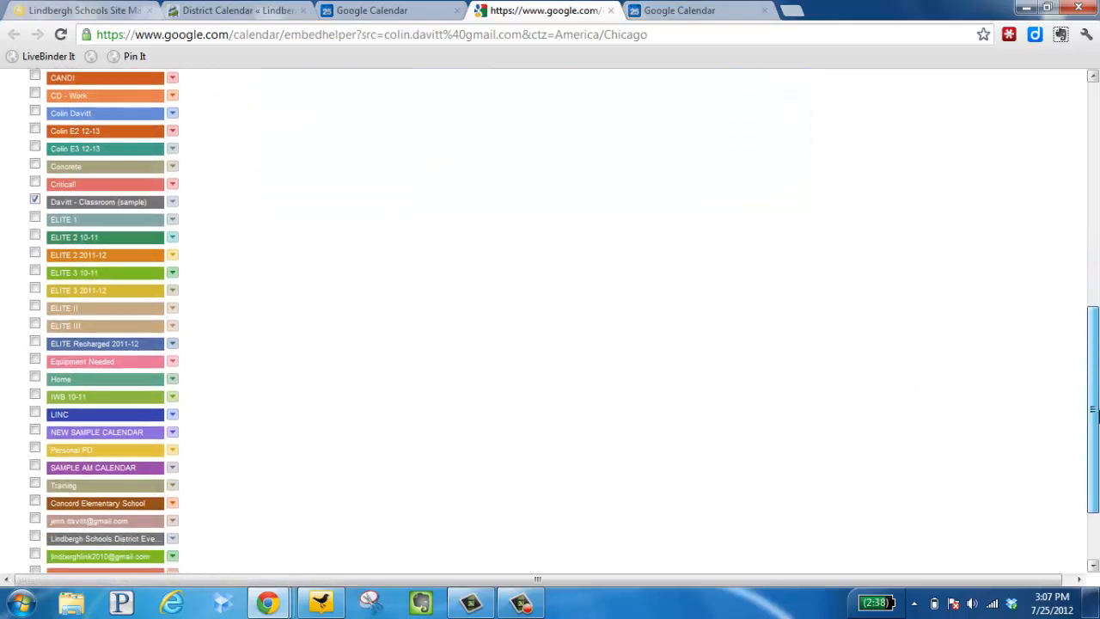
scroll(down, 3)
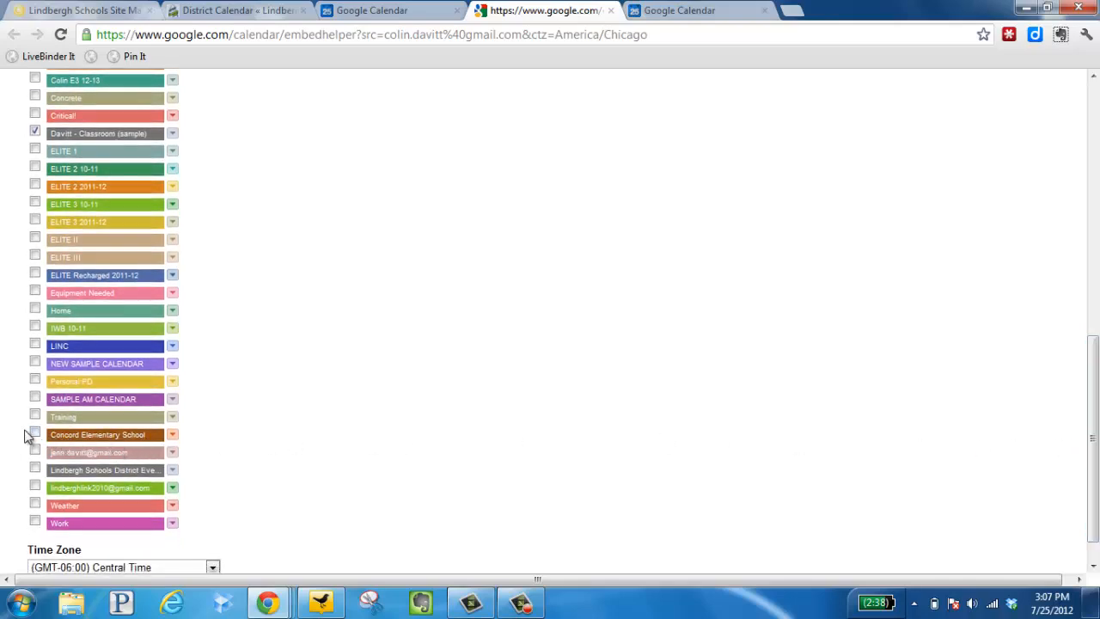
click(35, 434)
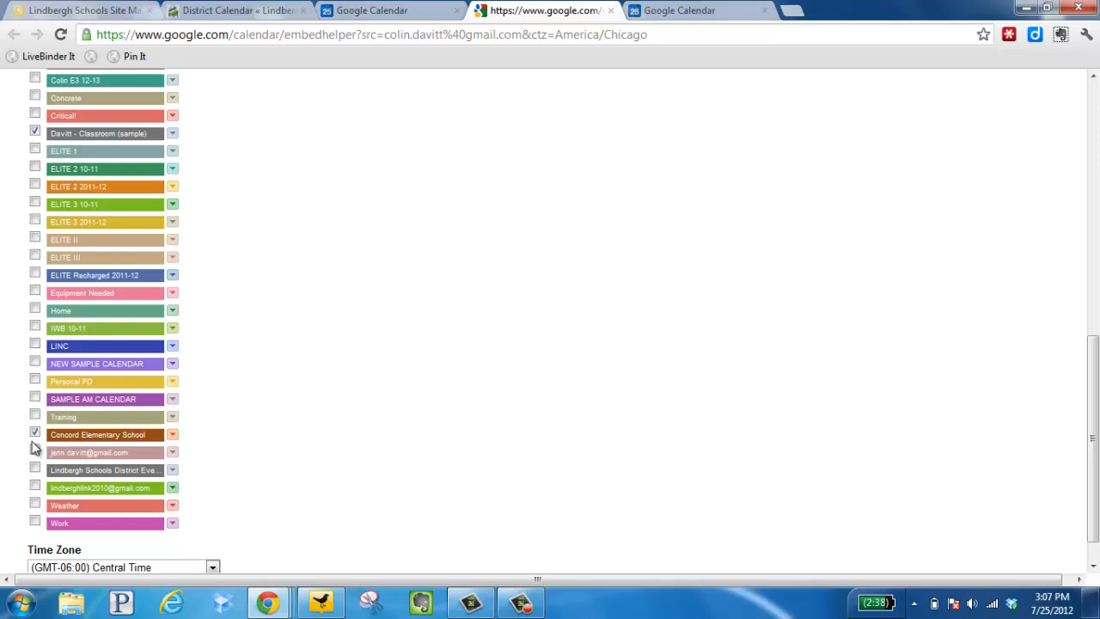
click(35, 469)
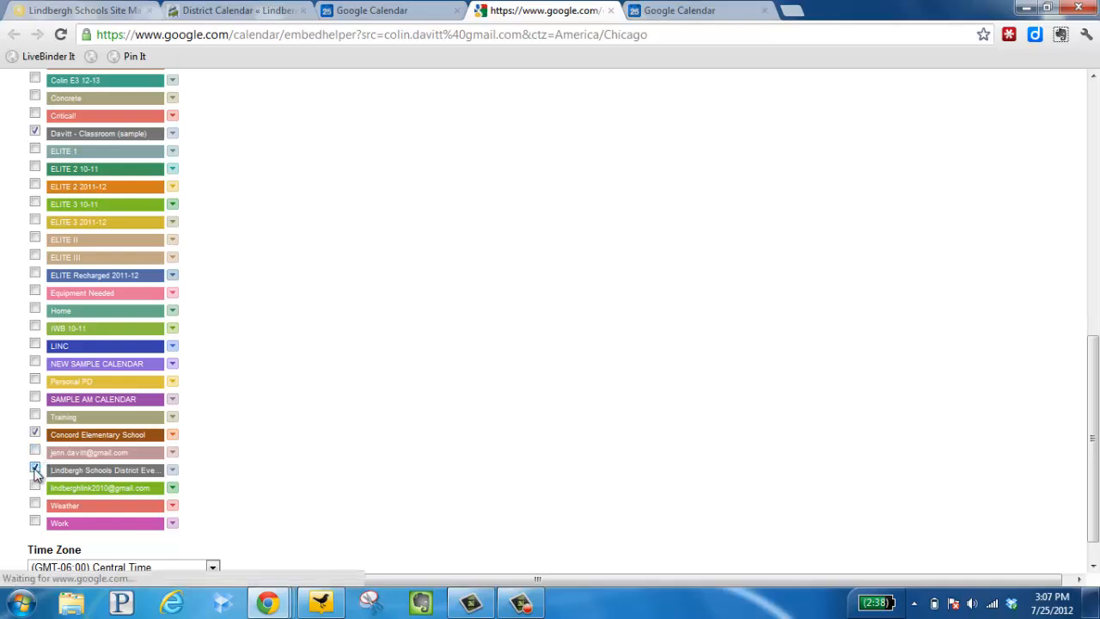
click(34, 471)
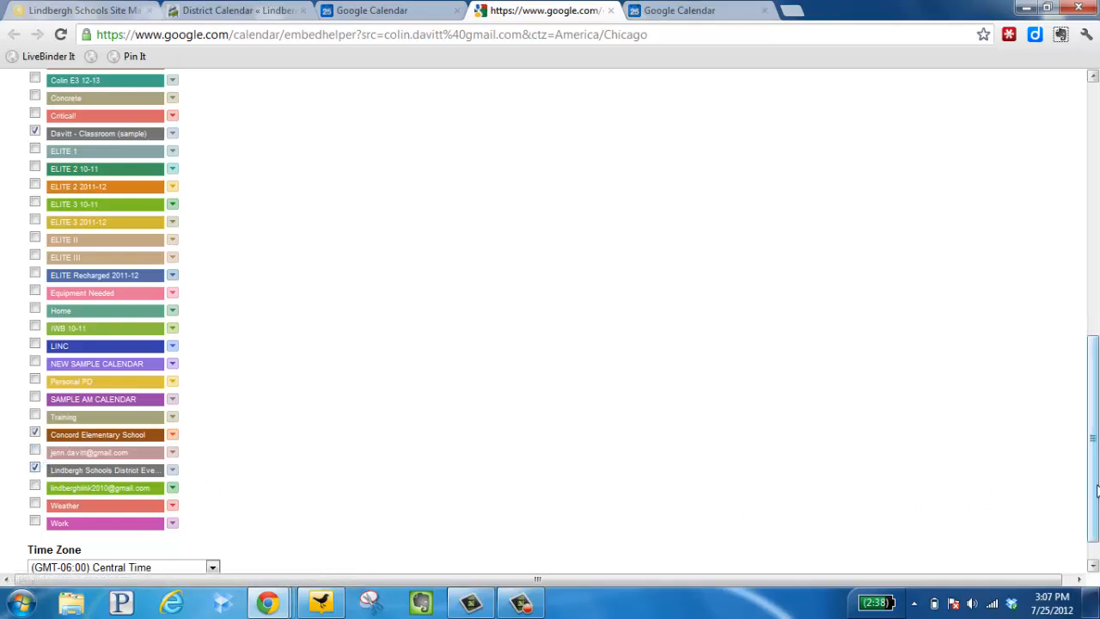
scroll(up, 3)
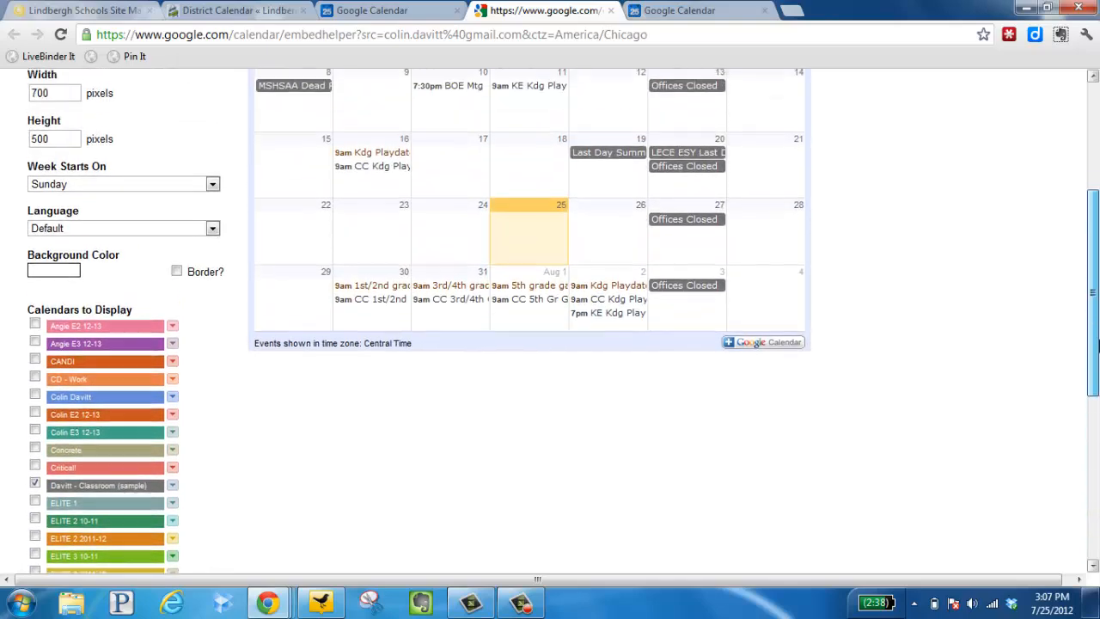
scroll(up, 3)
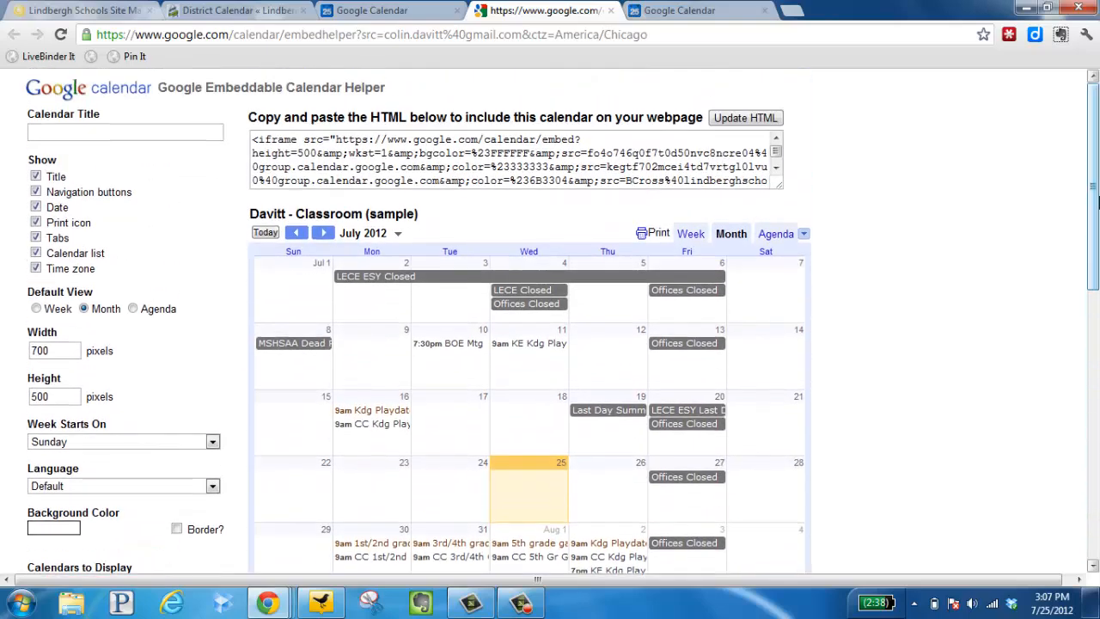
Update the embed HTML, copy the iframe code, and return to the Centricity site manager
click(744, 117)
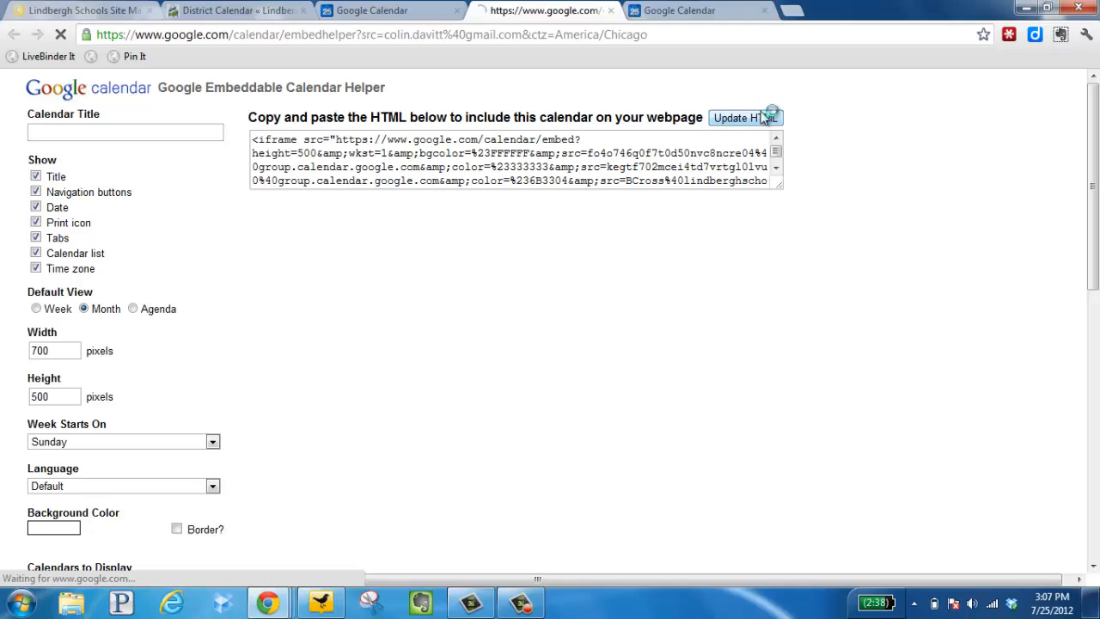
click(744, 117)
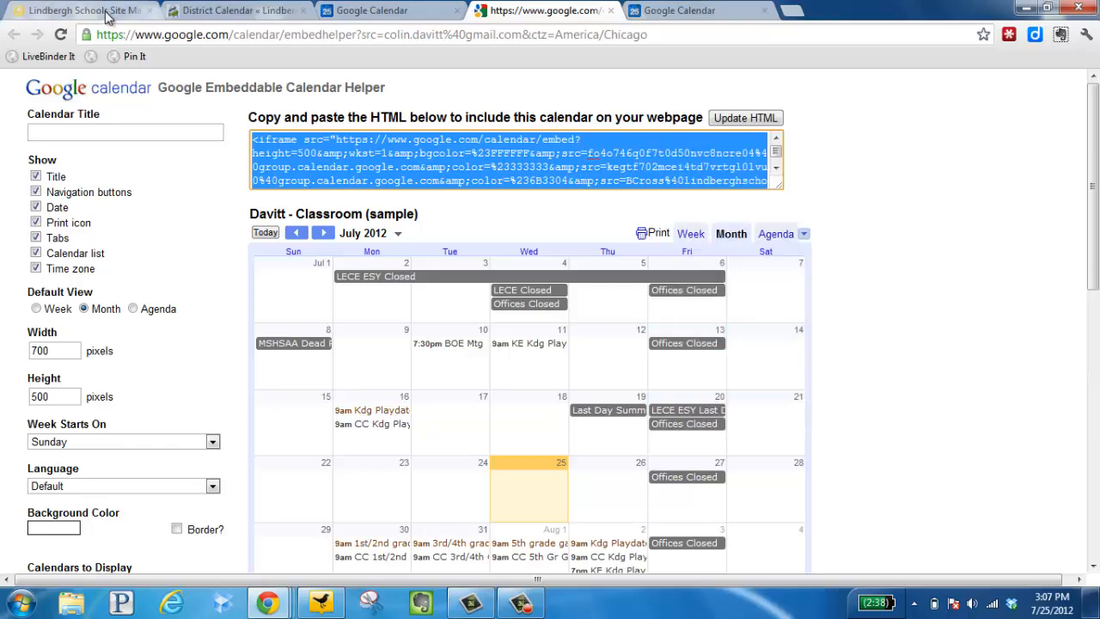
click(82, 10)
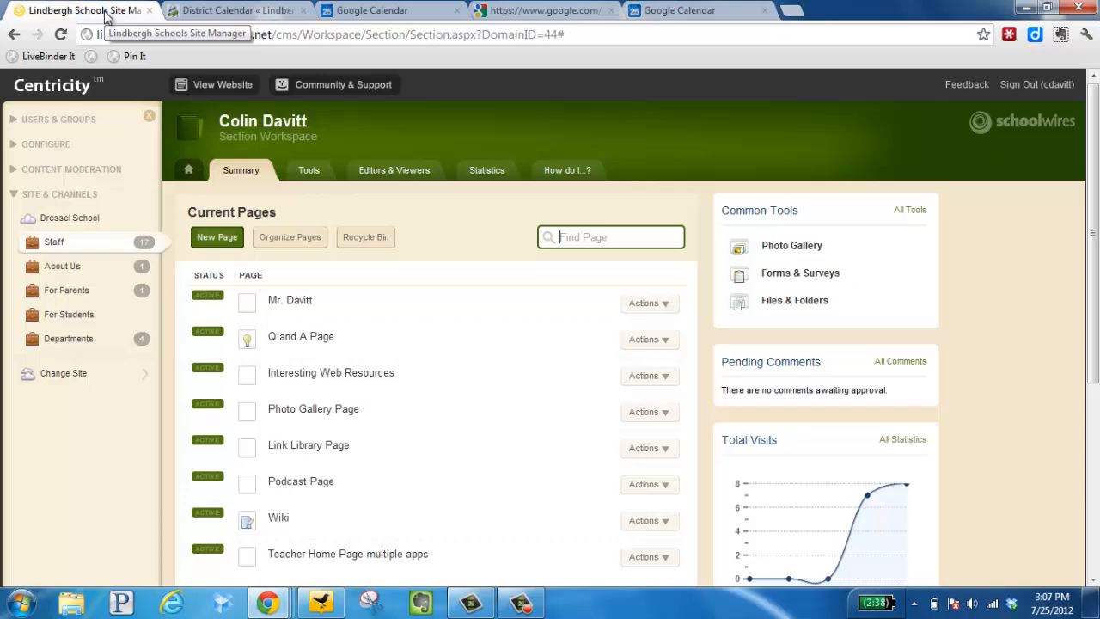
mouse_move(227, 258)
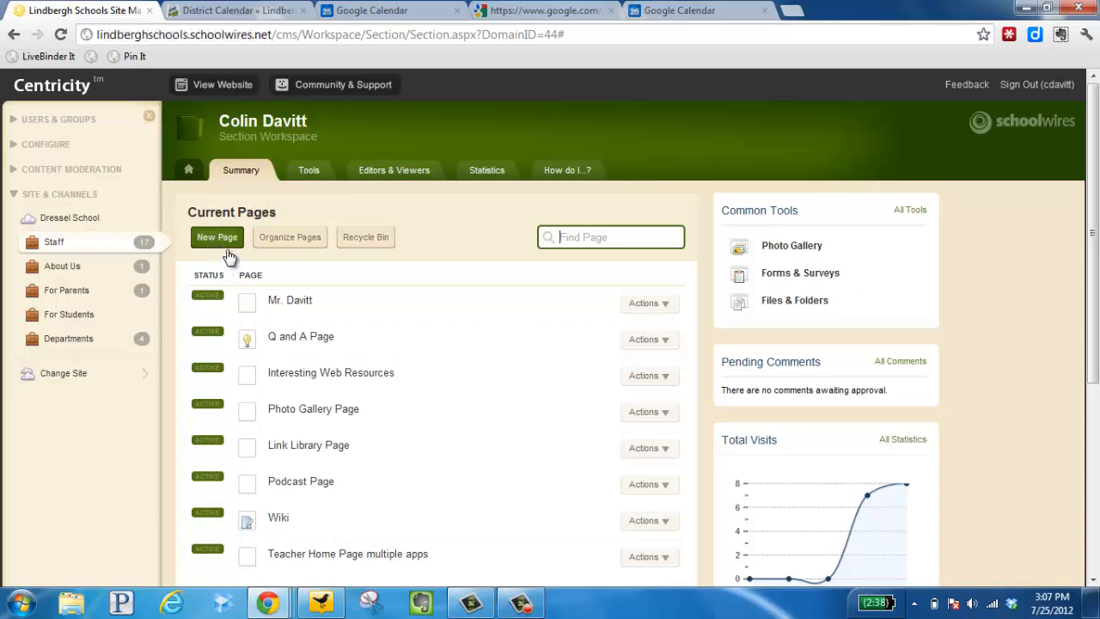
Start a new page in the Staff section and choose the Flex Page (Default) type
click(217, 237)
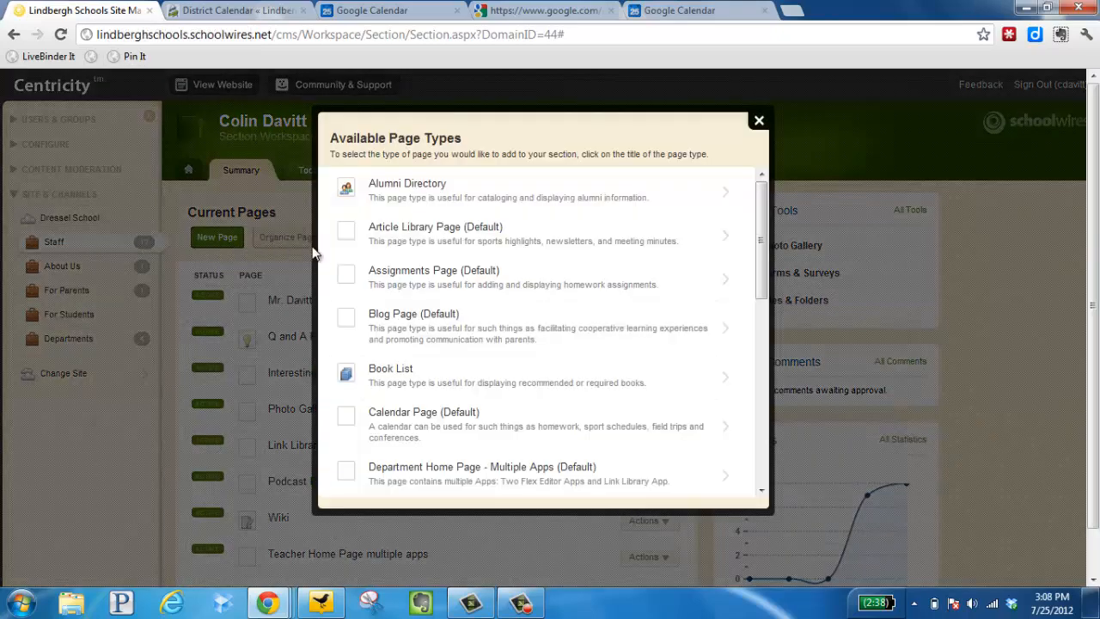
scroll(down, 3)
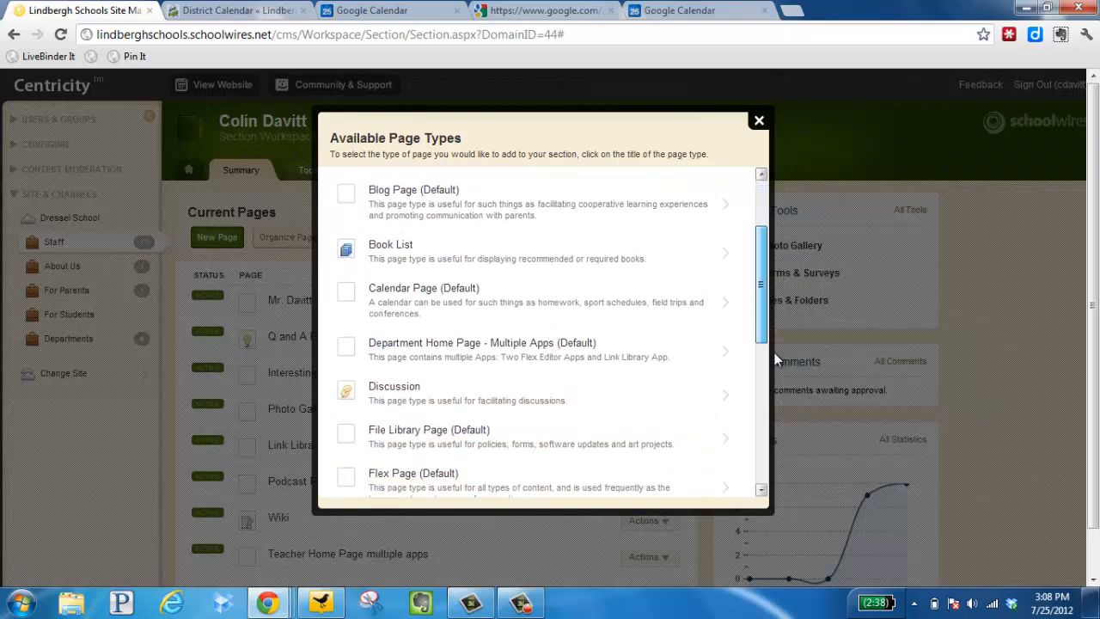
scroll(down, 3)
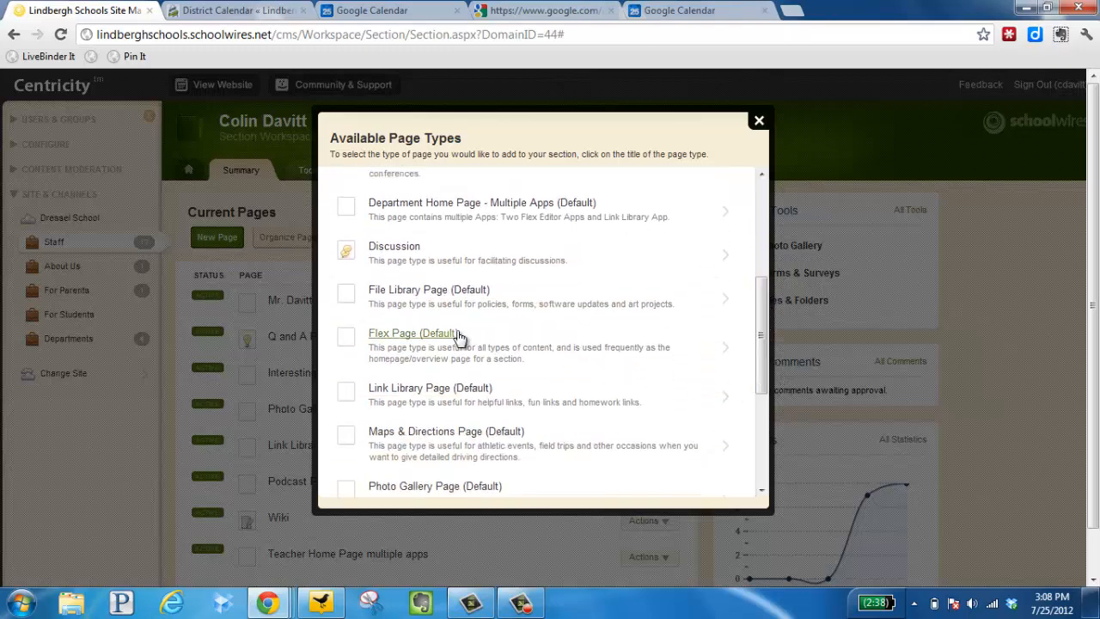
click(412, 334)
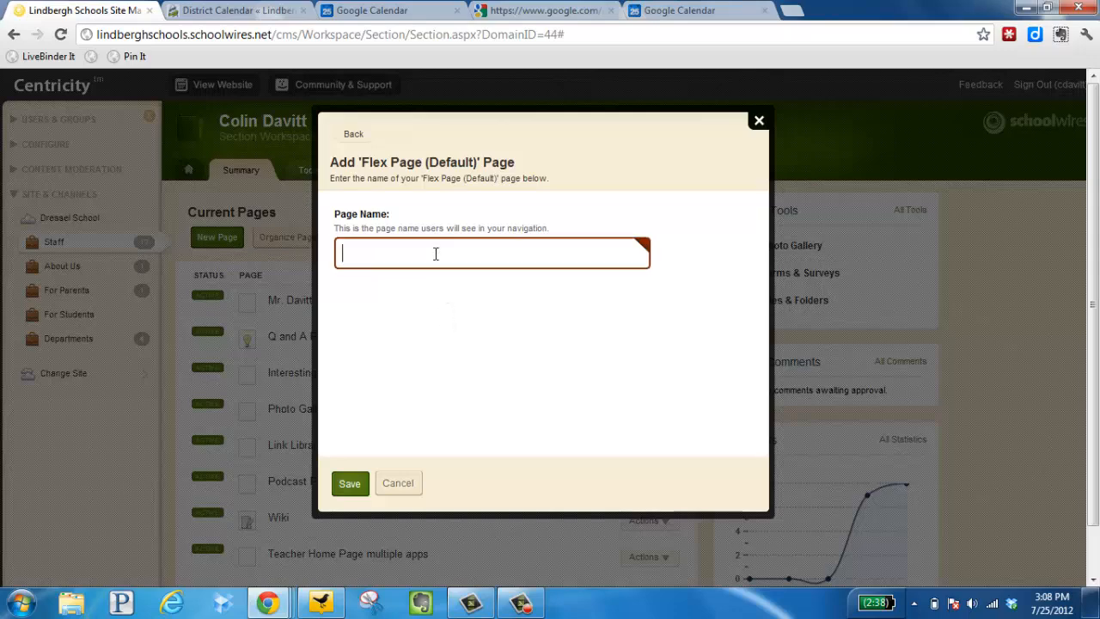
Name the page 'Classroom Calendar' and save it to the page list
click(349, 481)
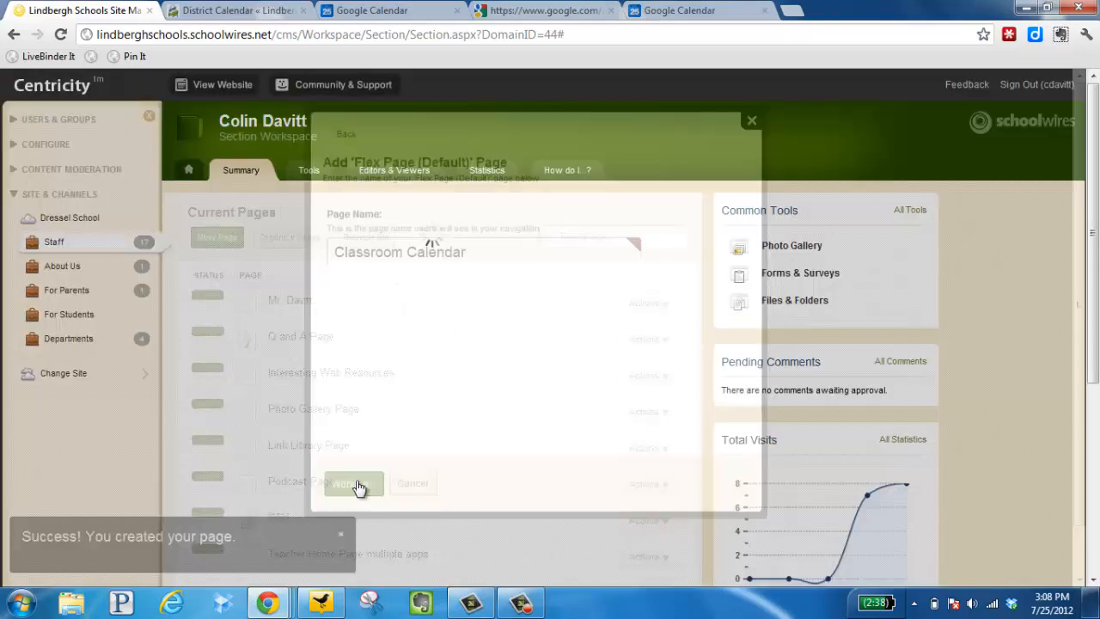
click(352, 482)
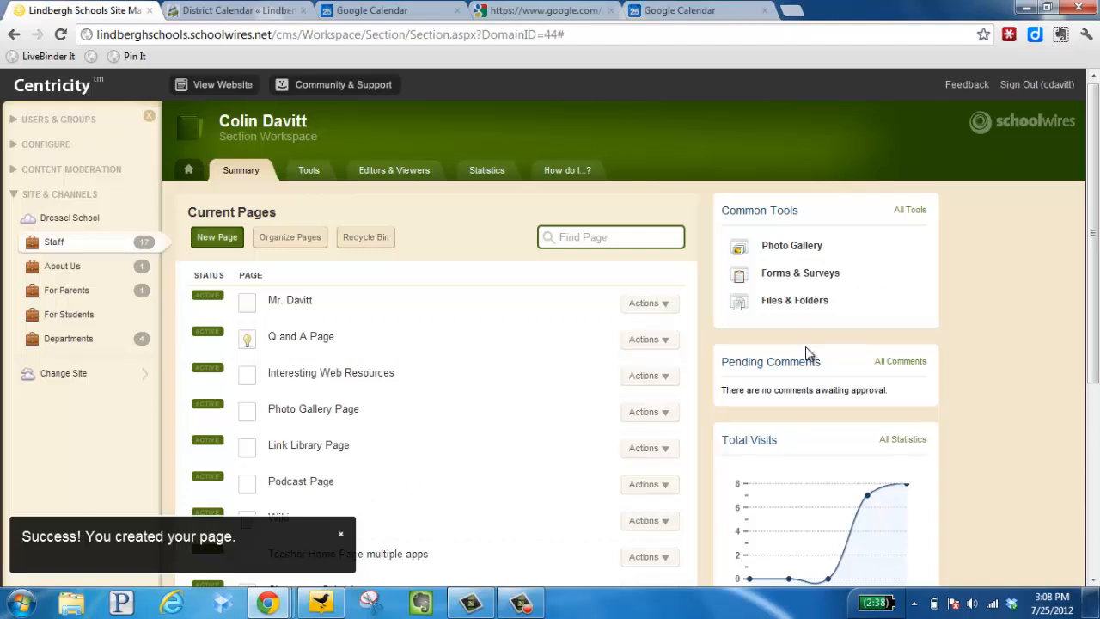
scroll(down, 3)
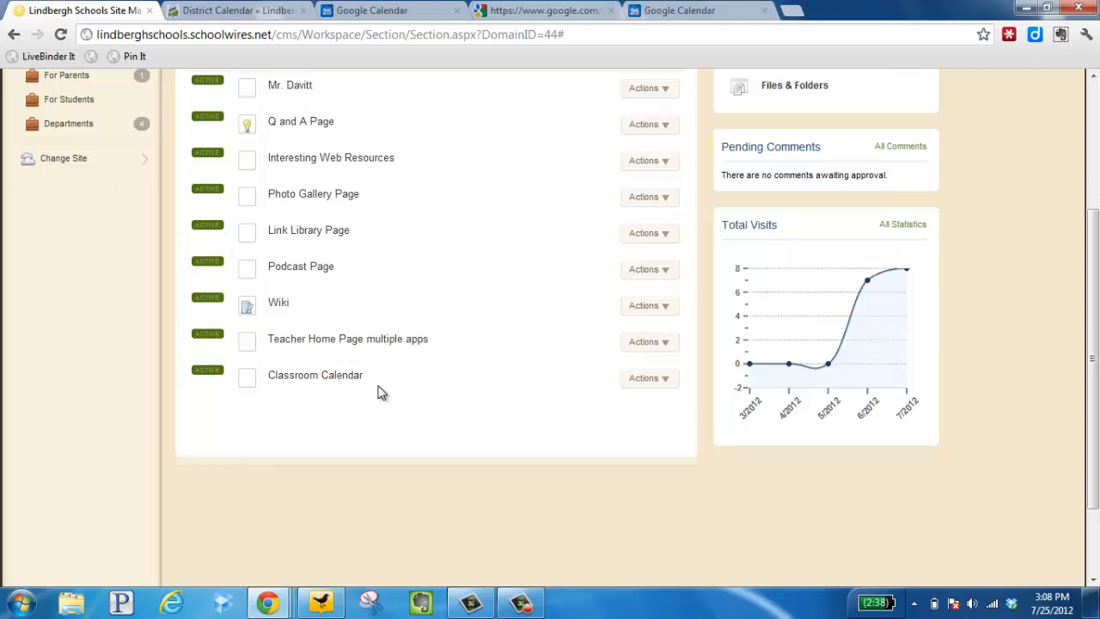
Open the Classroom Calendar page editor in HTML mode with the Google Calendar iframe code pasted
click(317, 375)
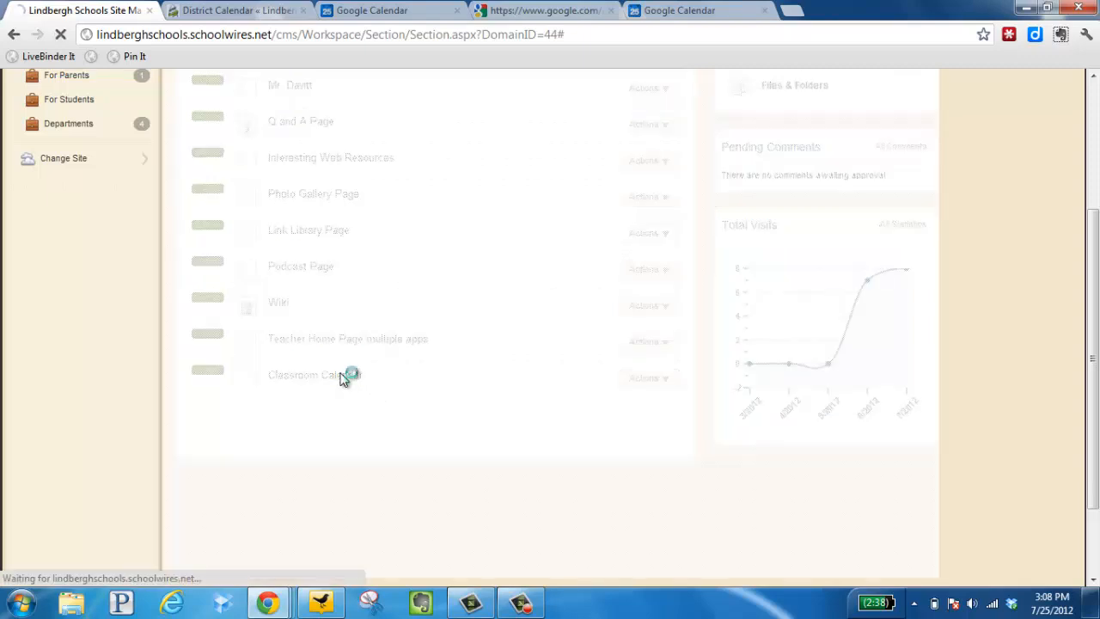
click(313, 375)
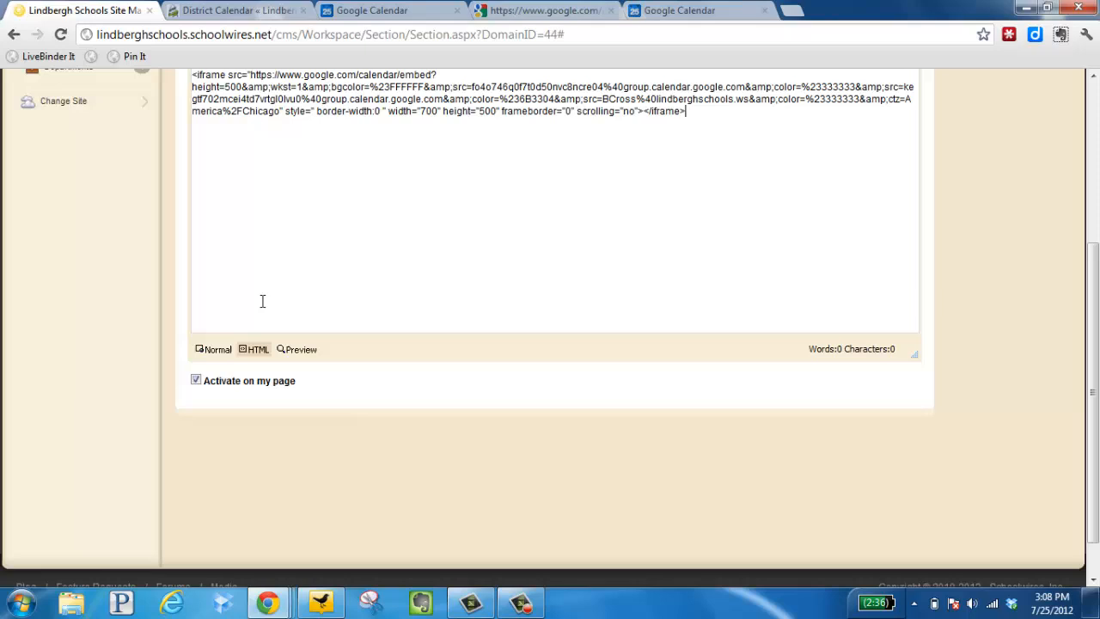
mouse_move(1071, 420)
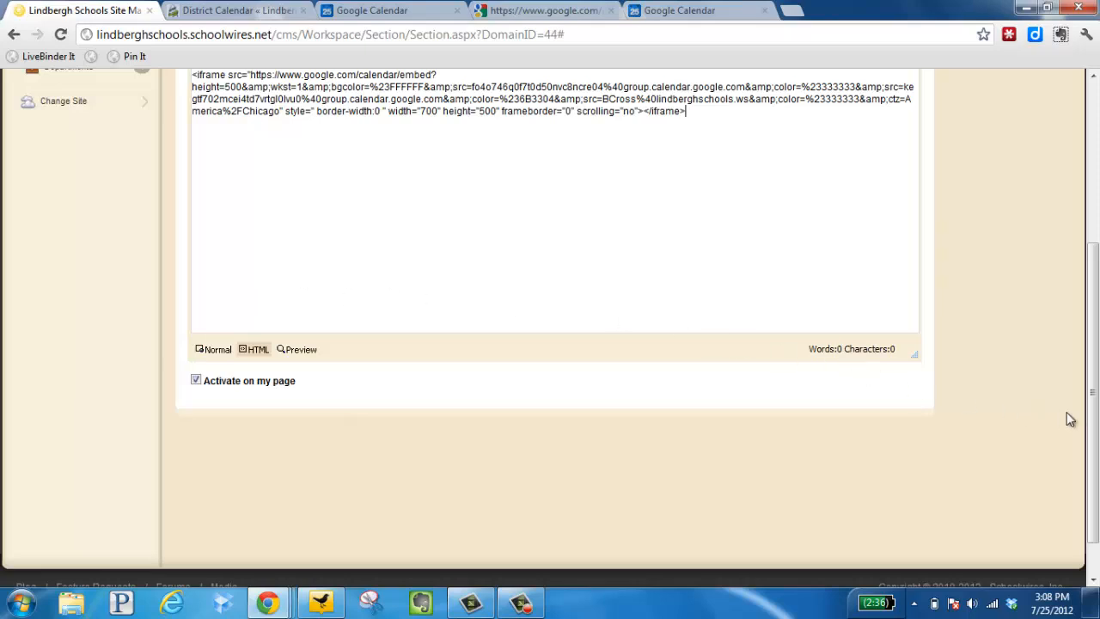
scroll(up, 3)
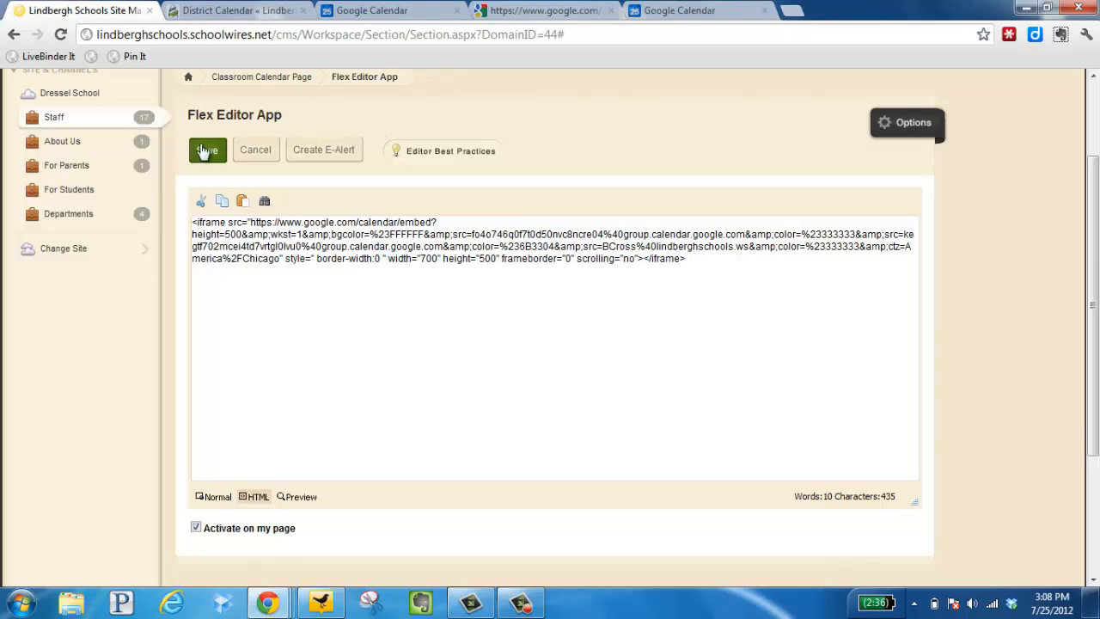
Return the Flex Editor to Normal view showing the embedded July 2012 calendar centered
click(206, 150)
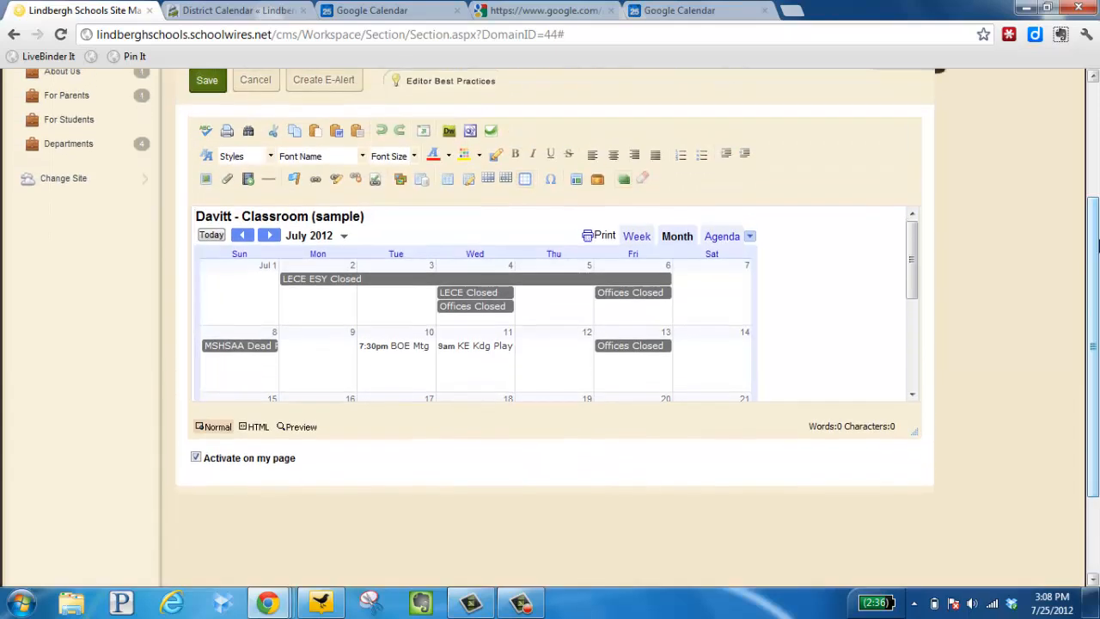
mouse_move(620, 158)
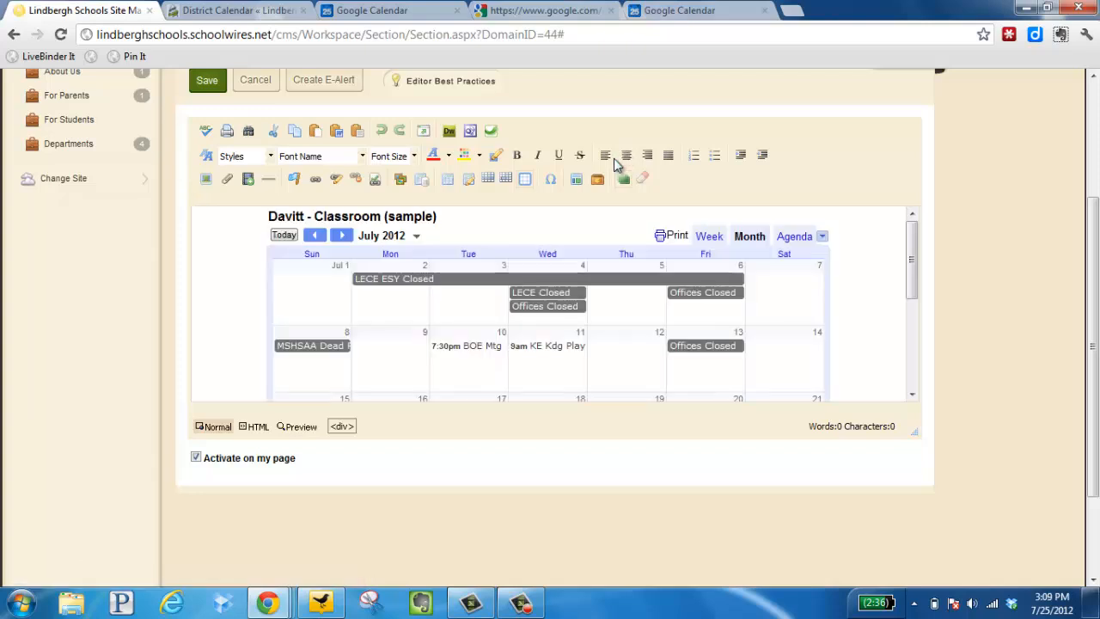
mouse_move(897, 270)
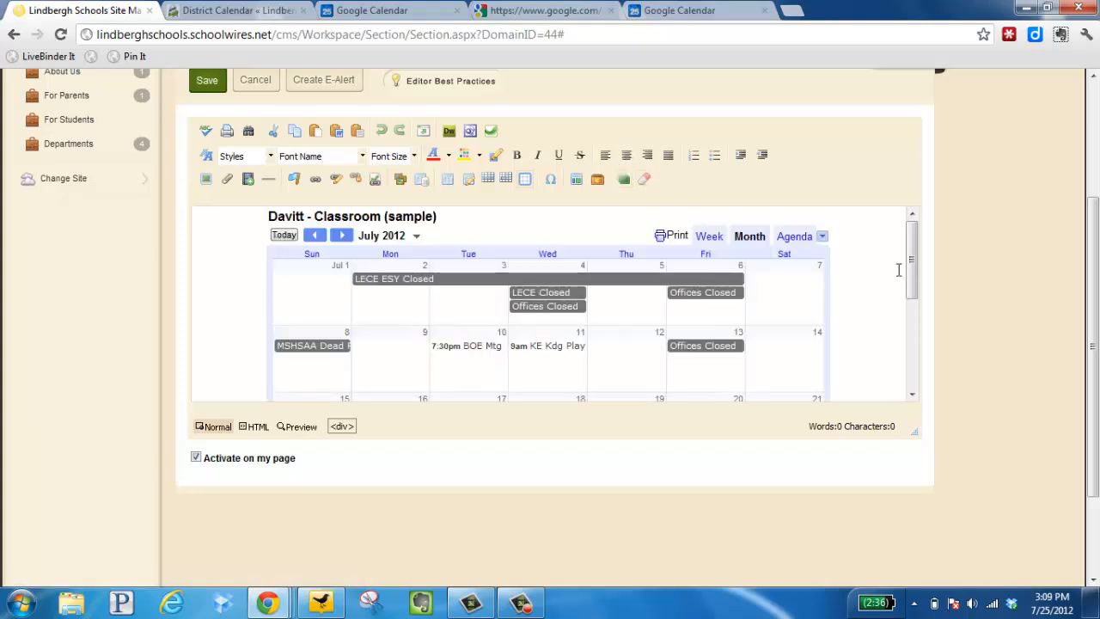
scroll(down, 3)
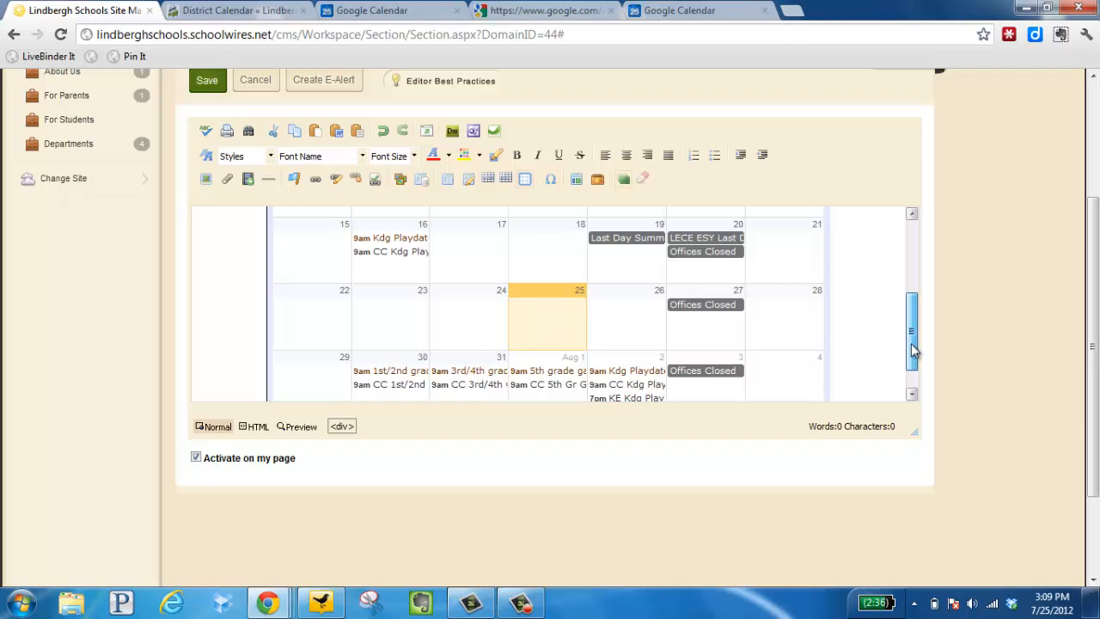